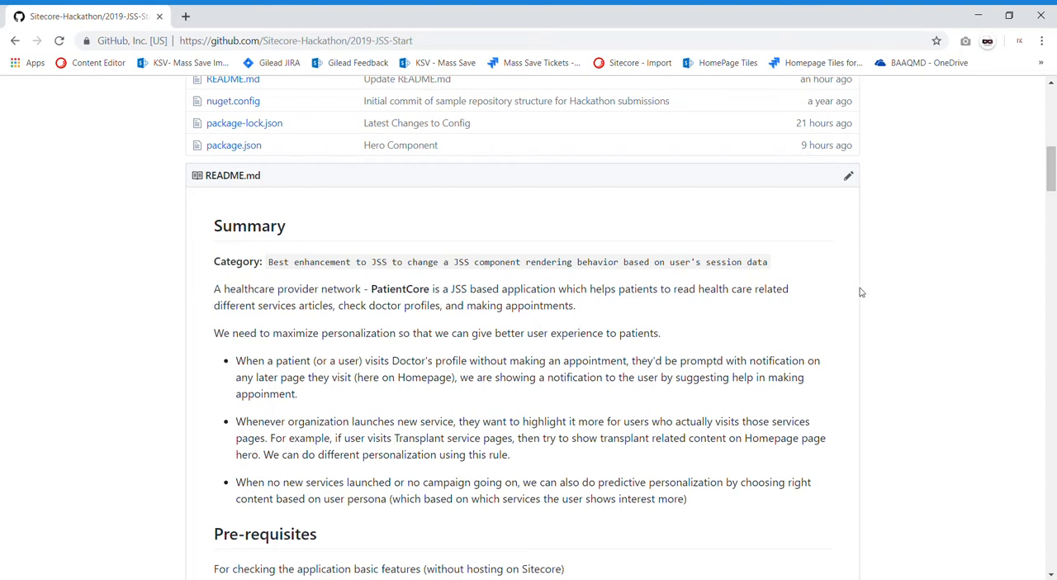
pyautogui.scroll(3)
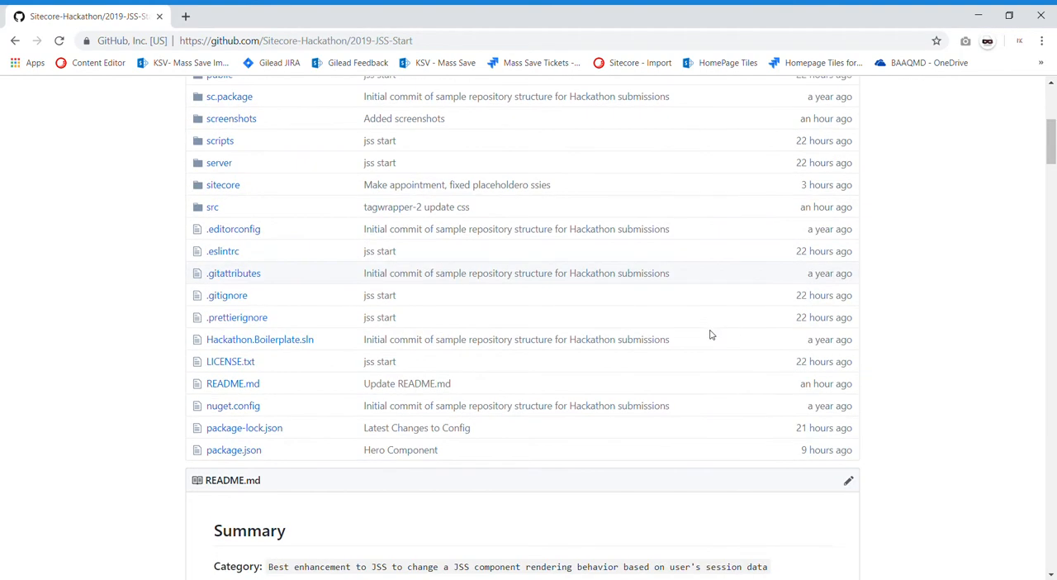
pyautogui.scroll(-3)
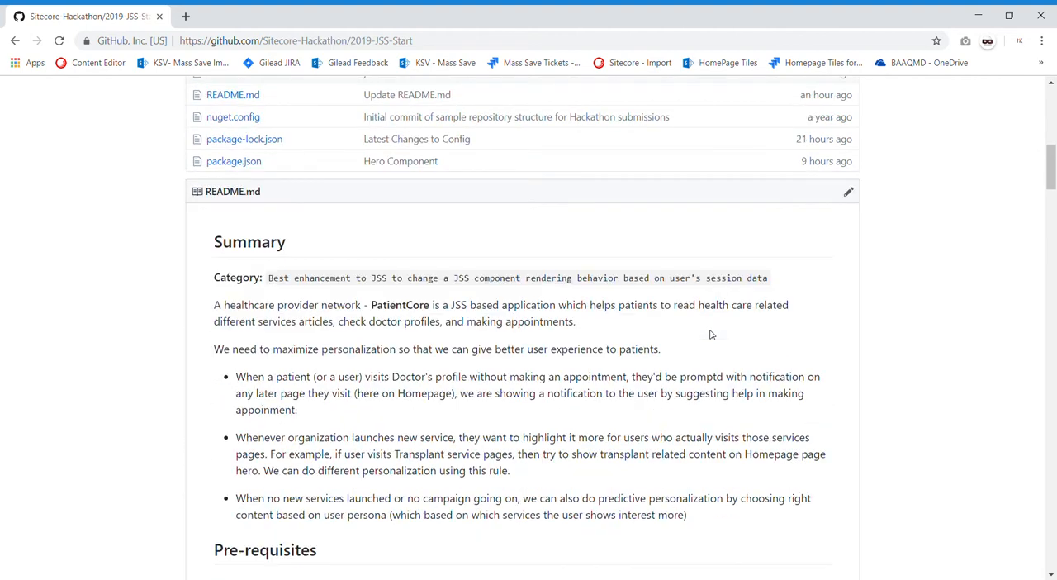
pyautogui.scroll(3)
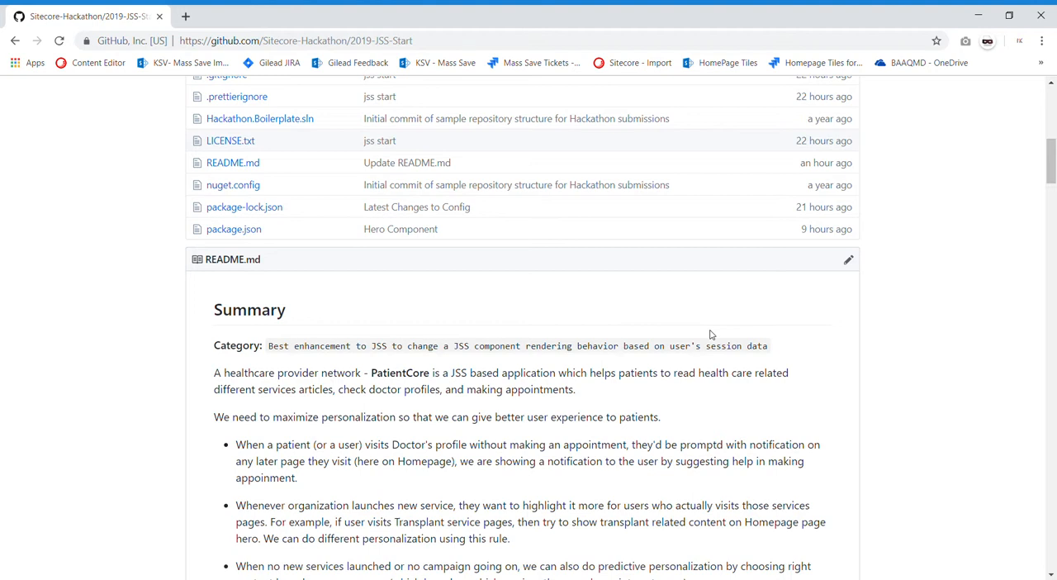
pyautogui.moveTo(735, 354)
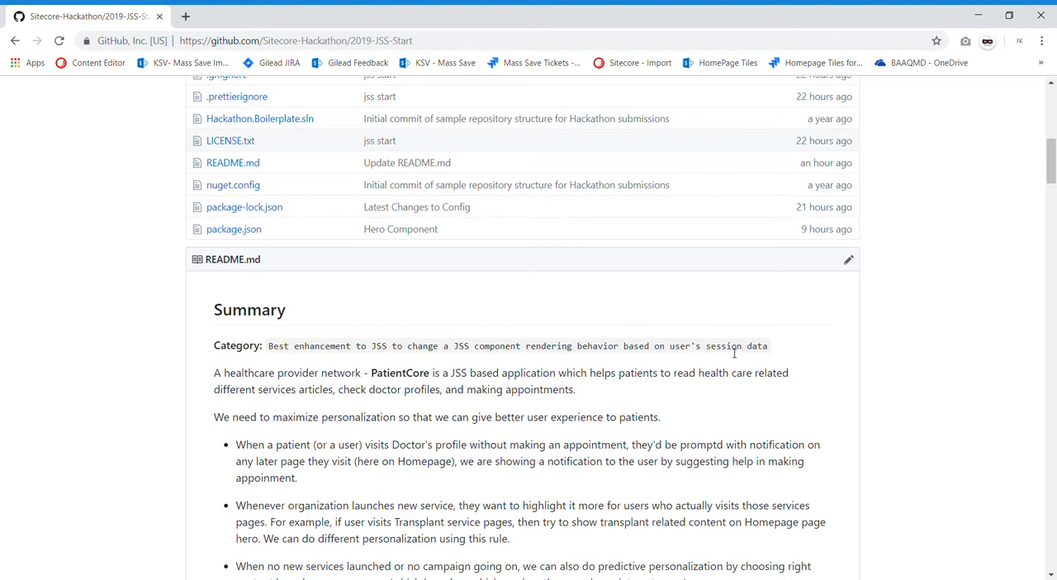
pyautogui.moveTo(779, 350)
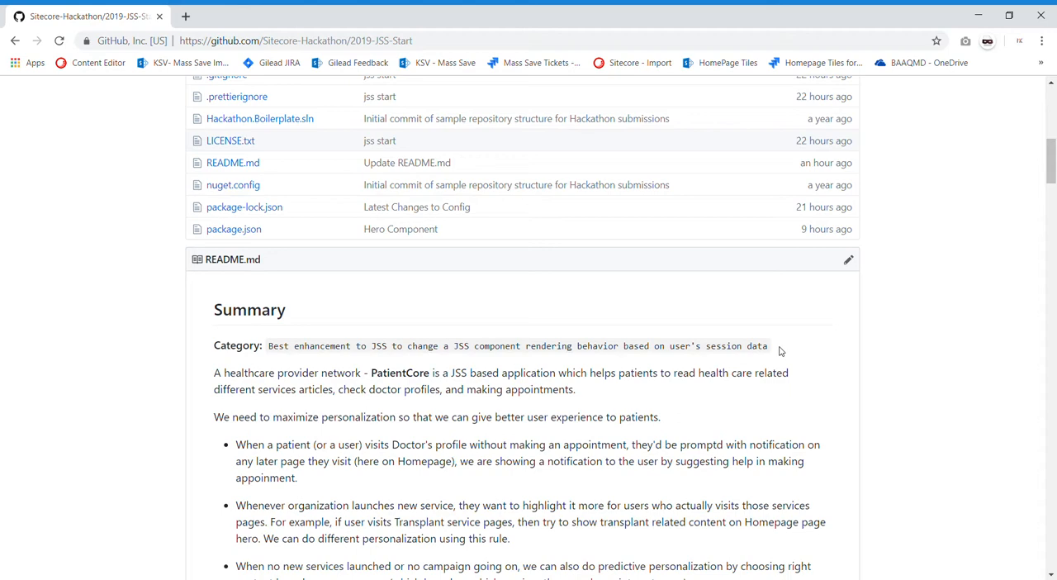
pyautogui.scroll(-3)
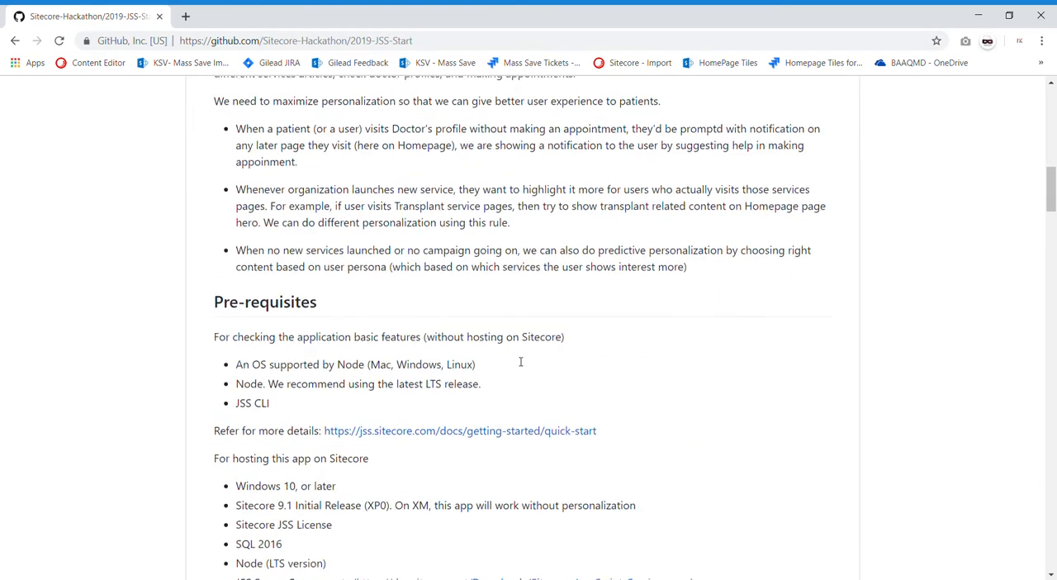
pyautogui.scroll(-3)
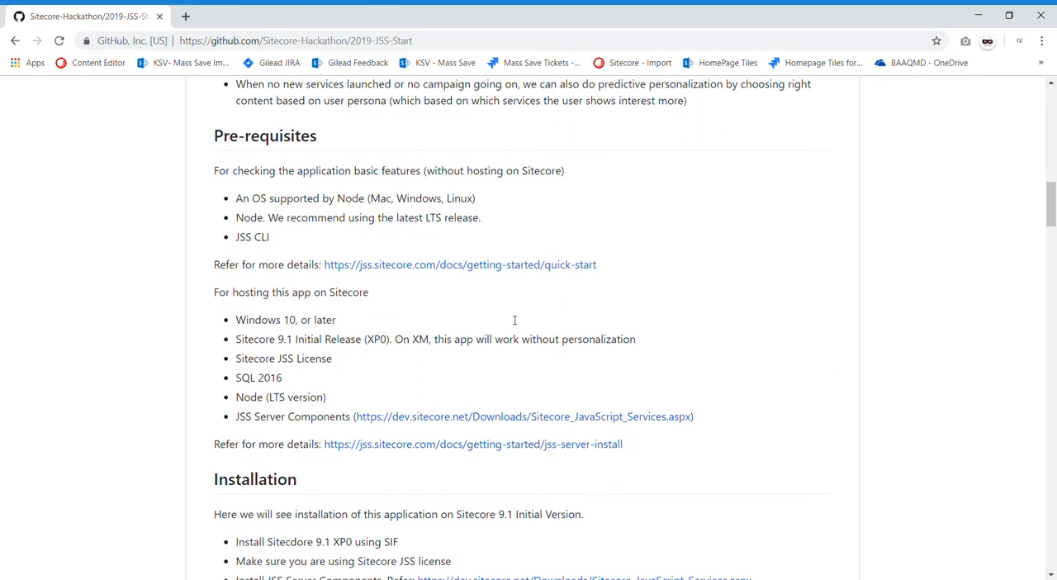
pyautogui.scroll(-3)
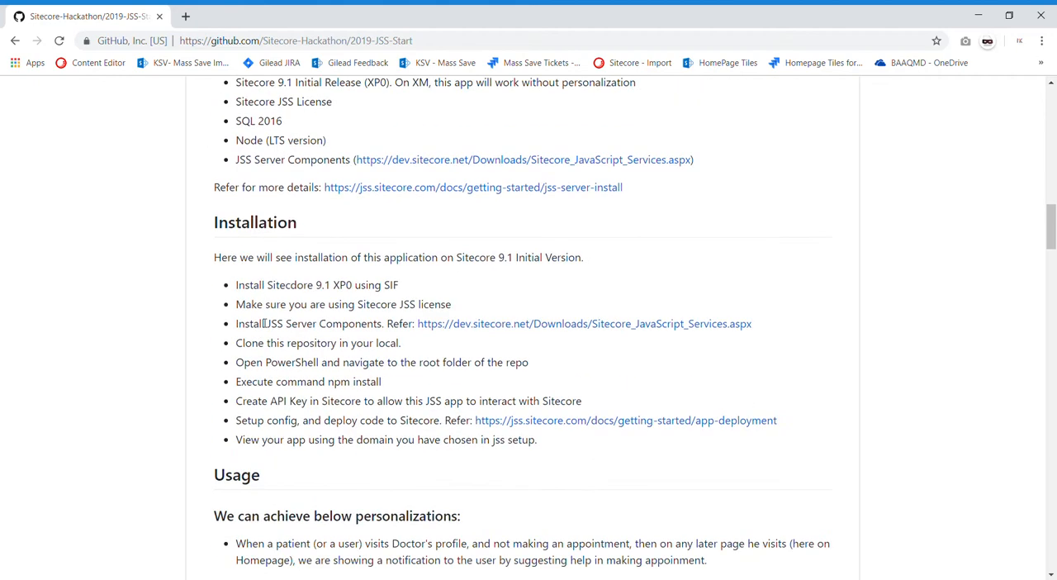
pyautogui.scroll(-3)
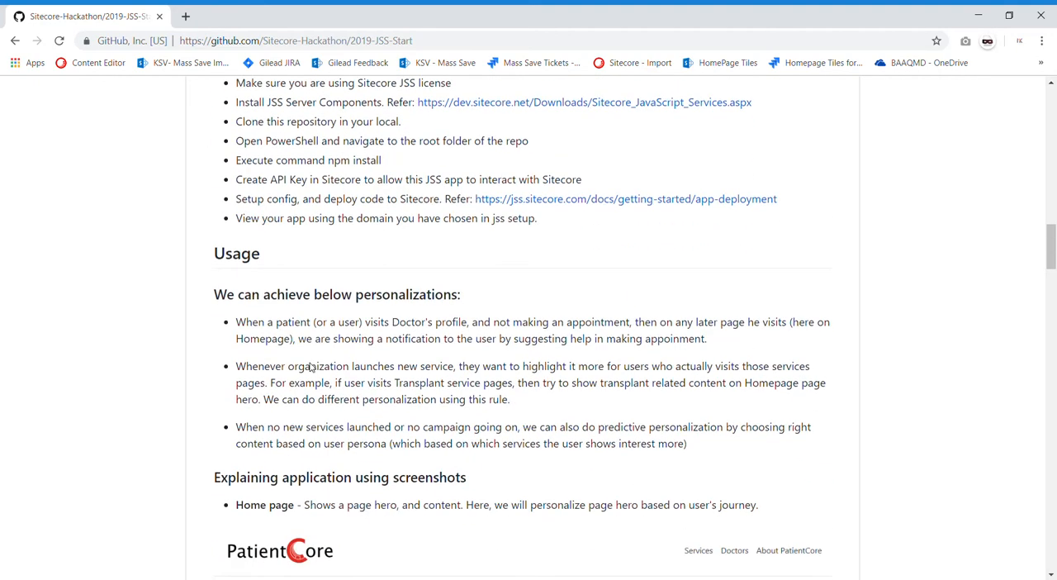
pyautogui.scroll(-3)
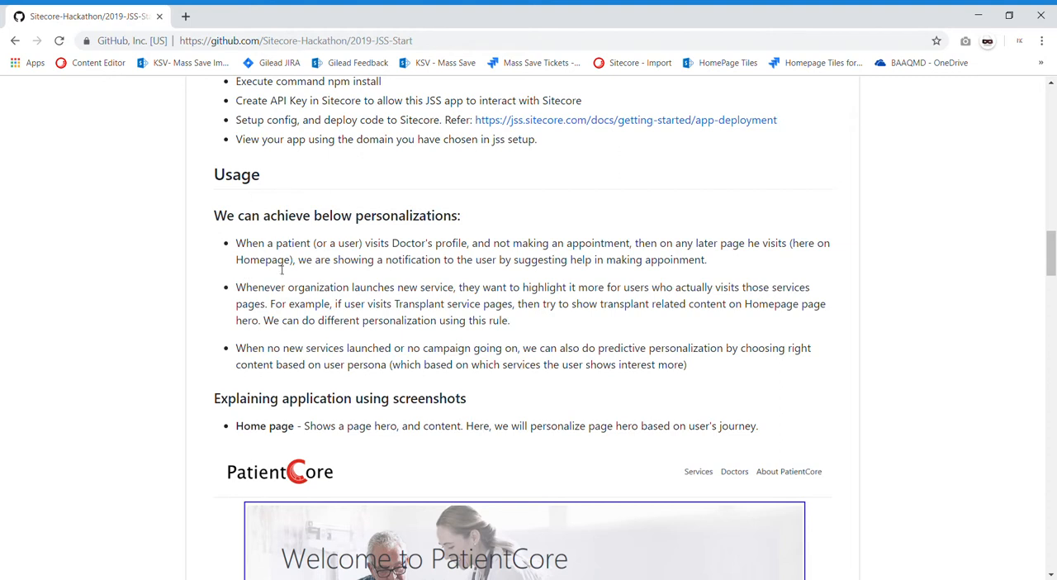
pyautogui.moveTo(389, 287)
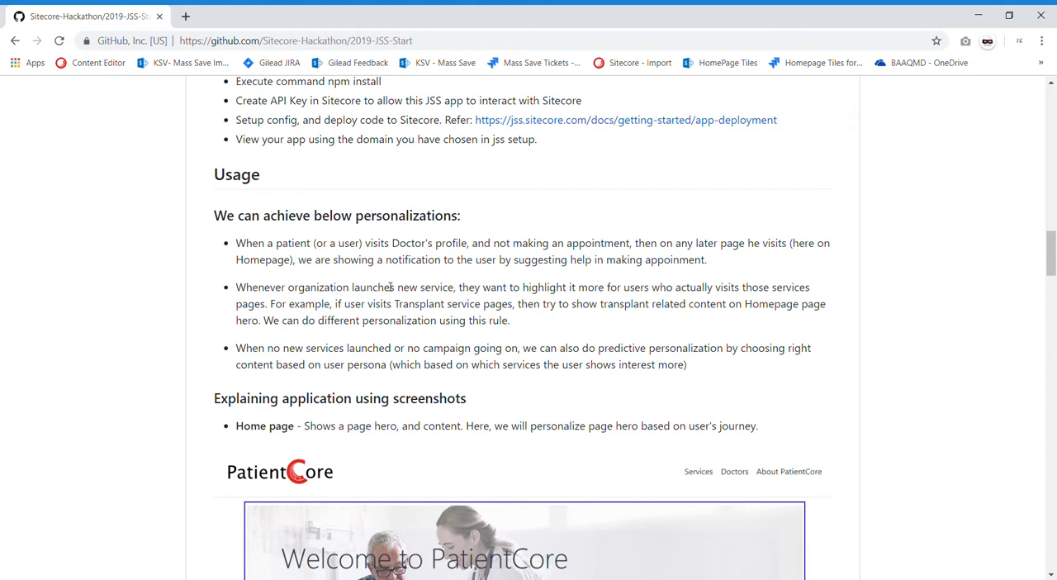
pyautogui.moveTo(477, 252)
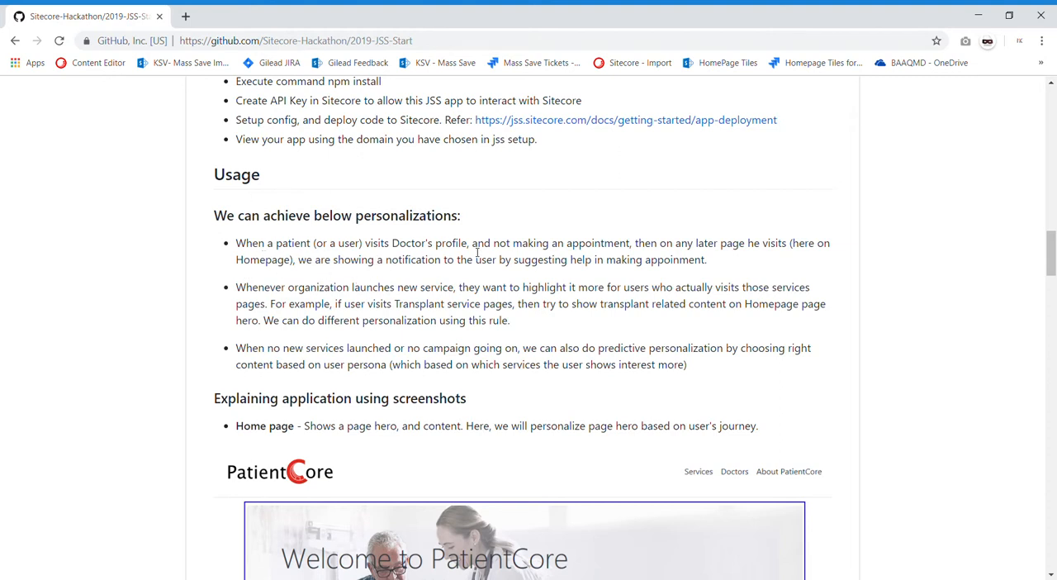
pyautogui.moveTo(692, 299)
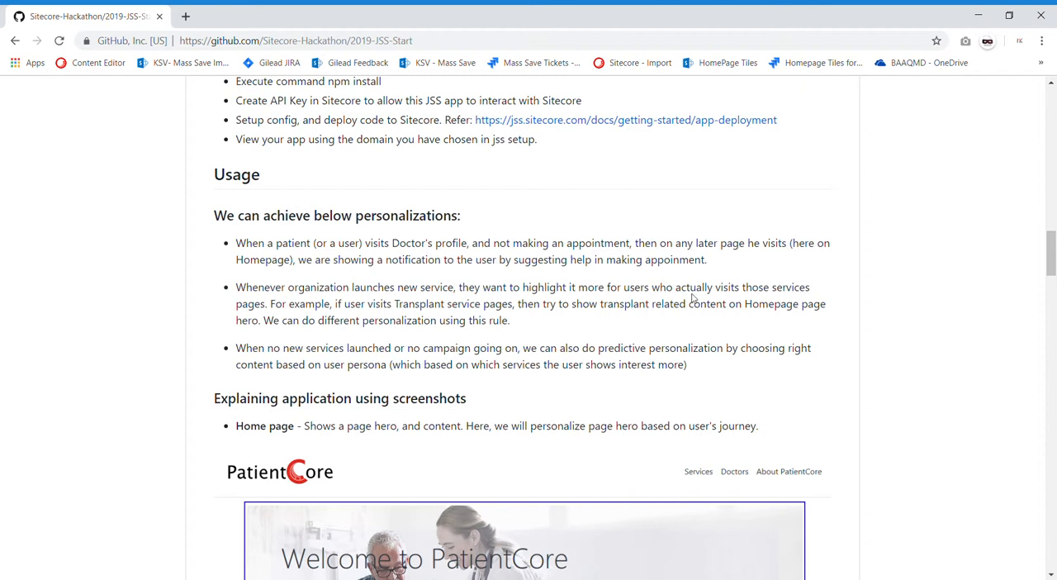
pyautogui.moveTo(699, 323)
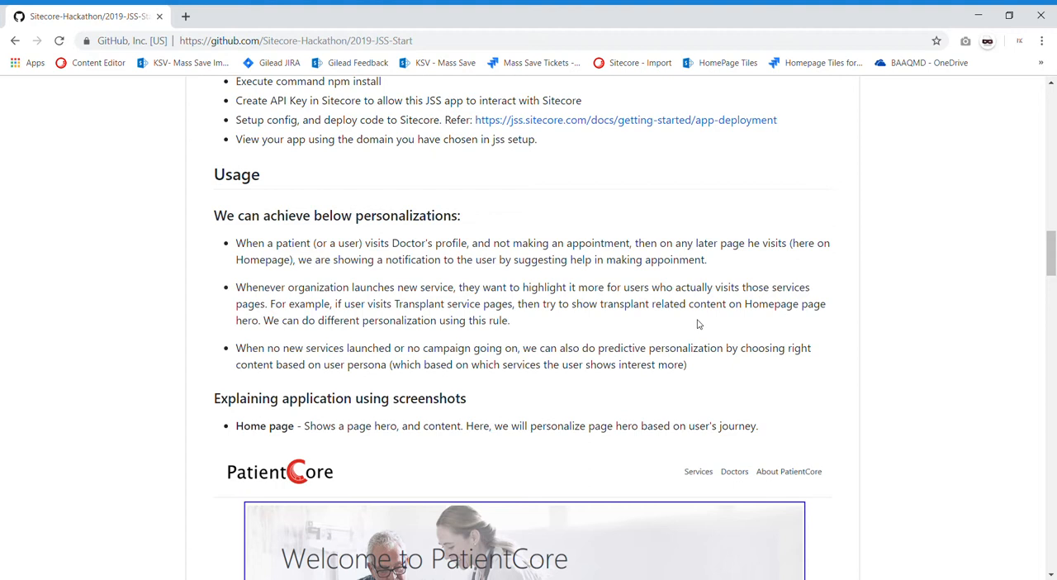
pyautogui.moveTo(490, 270)
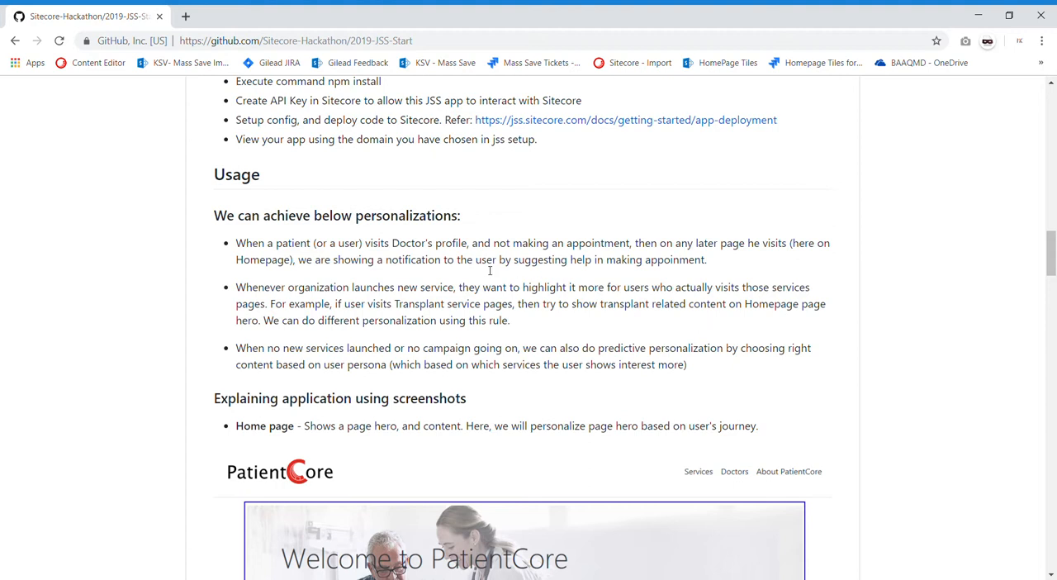
pyautogui.moveTo(611, 270)
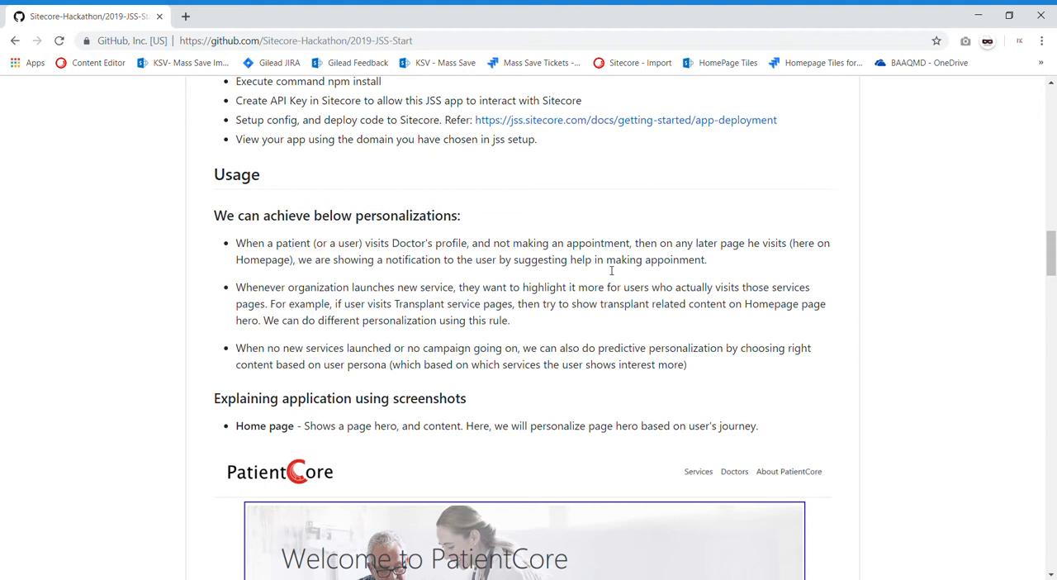
pyautogui.moveTo(721, 303)
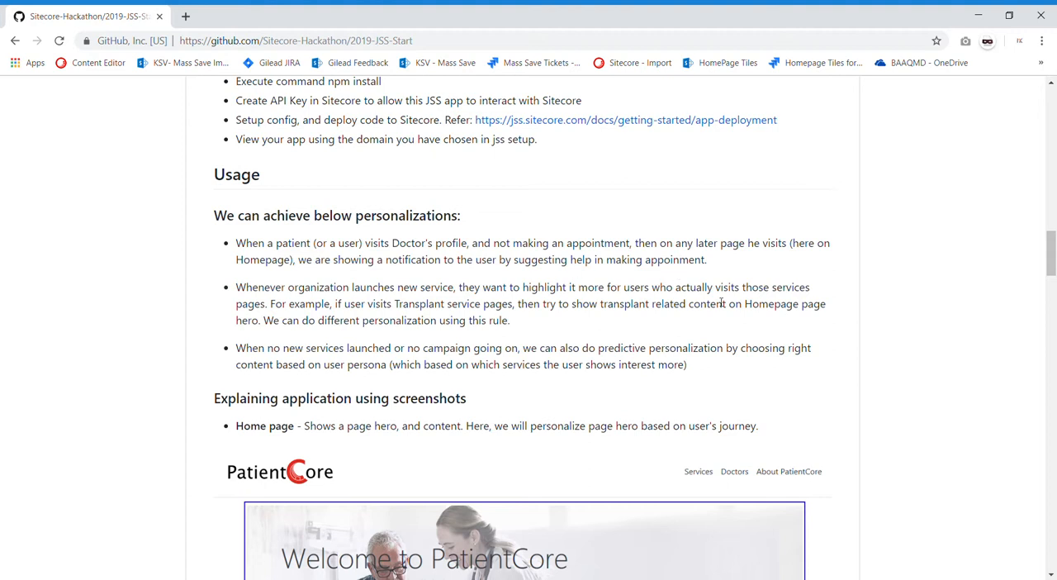
pyautogui.scroll(-3)
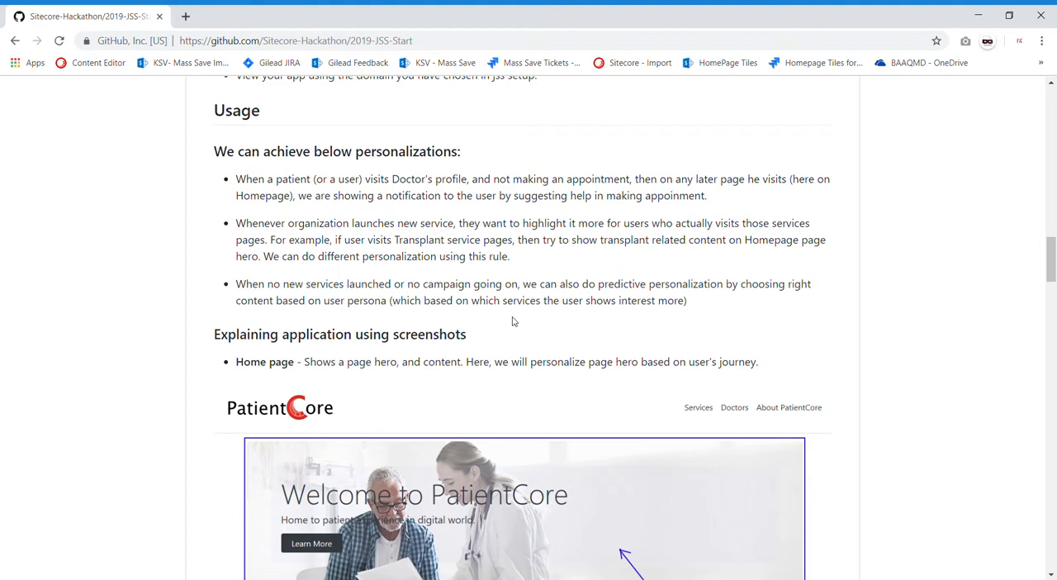
pyautogui.scroll(-3)
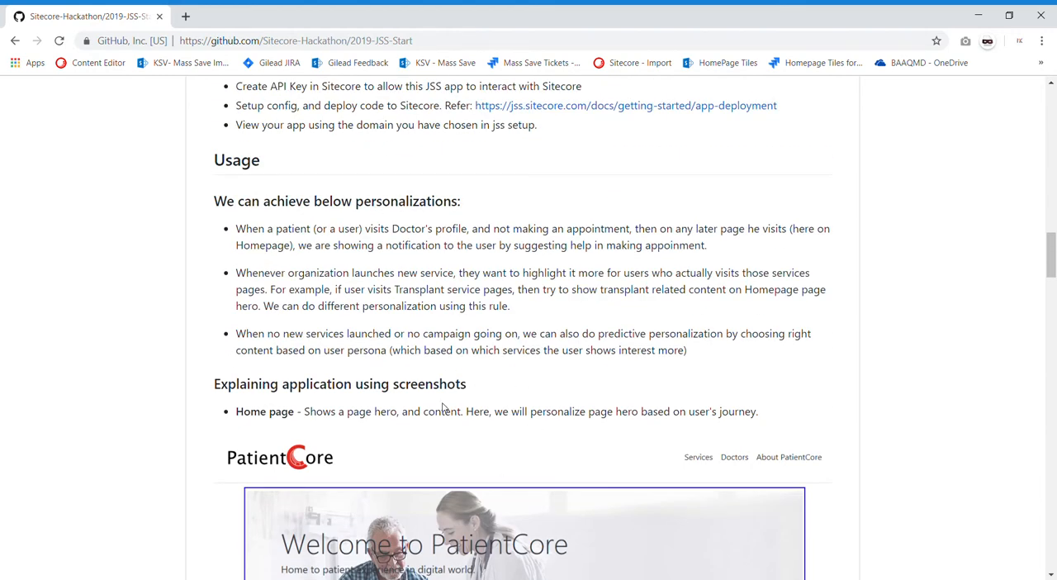
pyautogui.moveTo(463, 418)
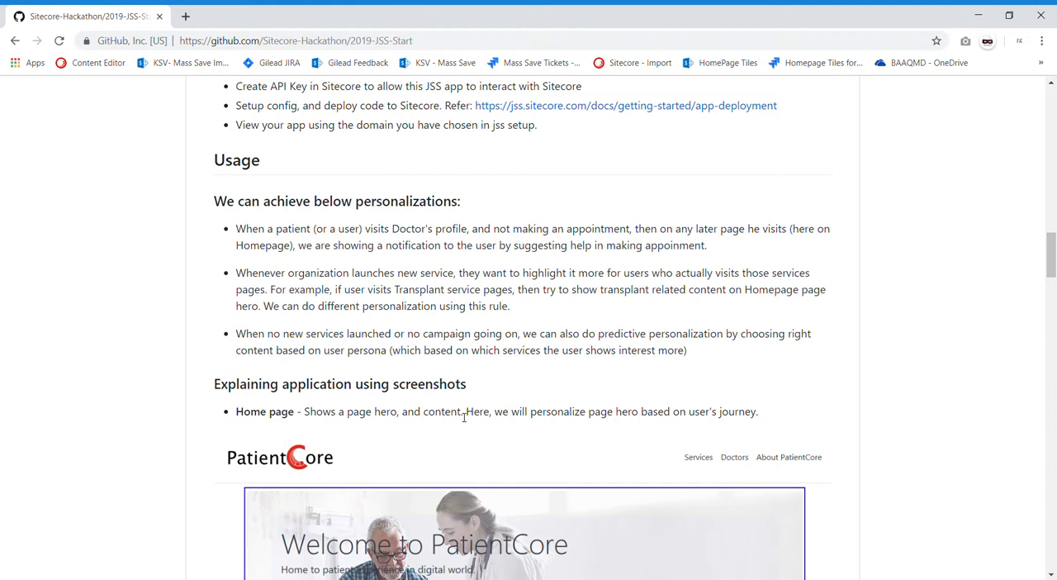
pyautogui.moveTo(514, 317)
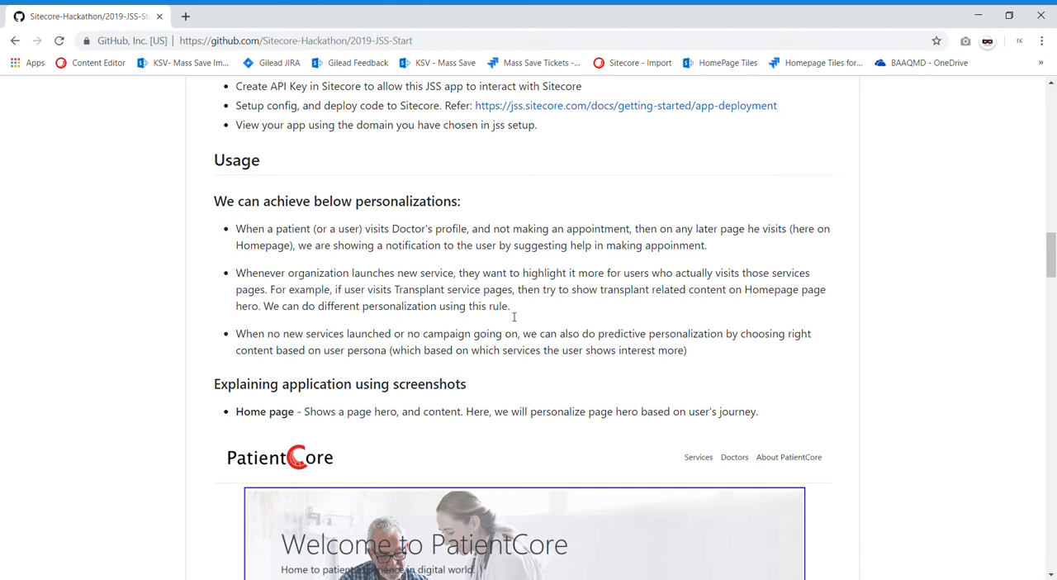
pyautogui.moveTo(571, 332)
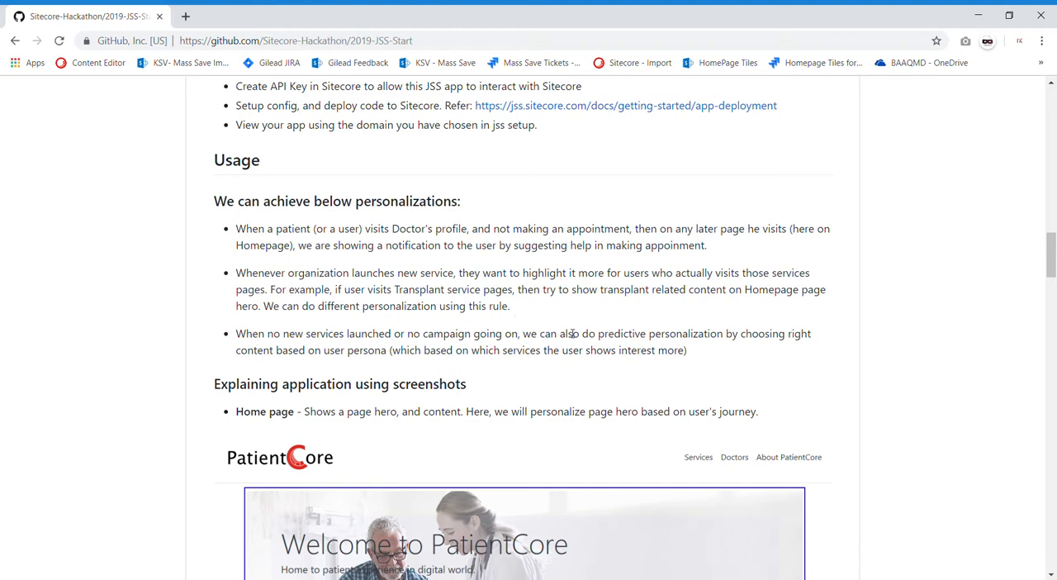
pyautogui.scroll(-3)
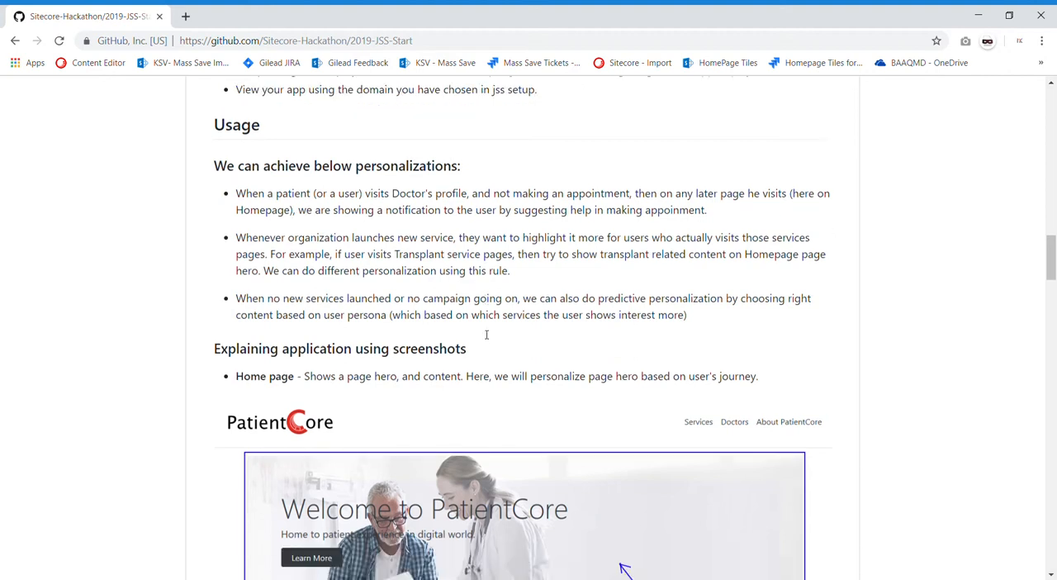
pyautogui.scroll(-3)
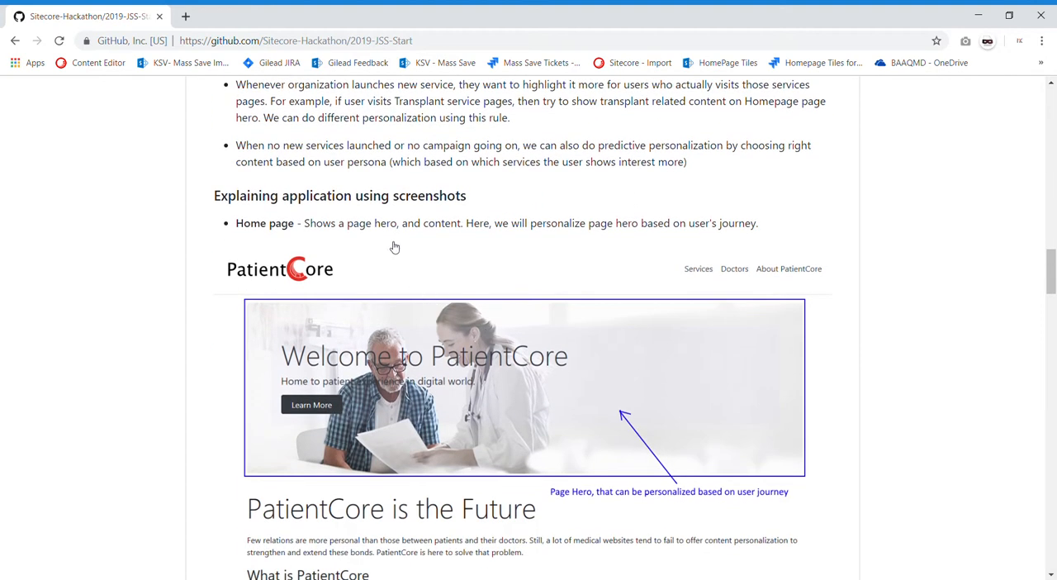
pyautogui.moveTo(383, 424)
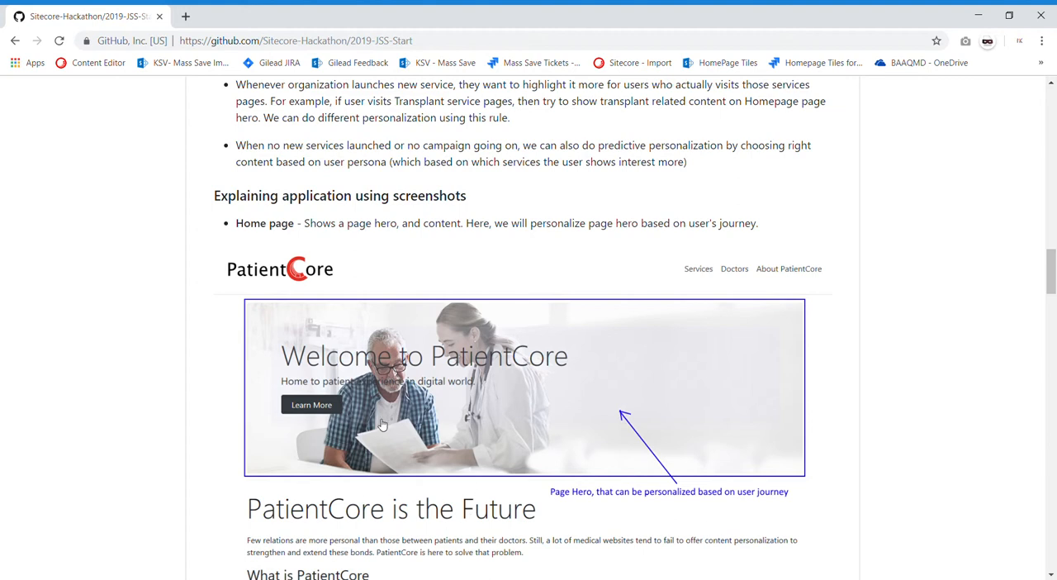
pyautogui.scroll(3)
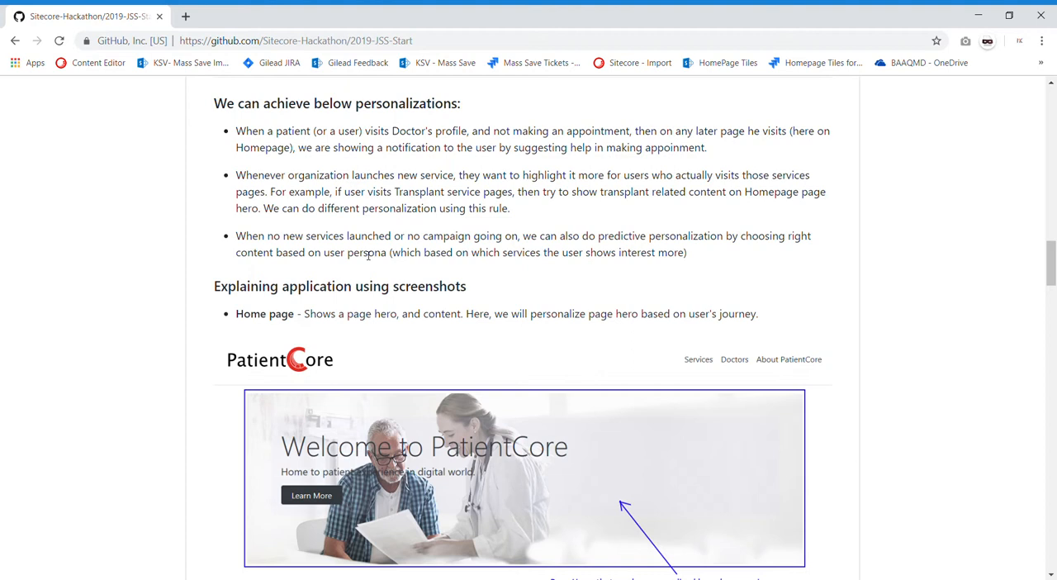
pyautogui.scroll(-3)
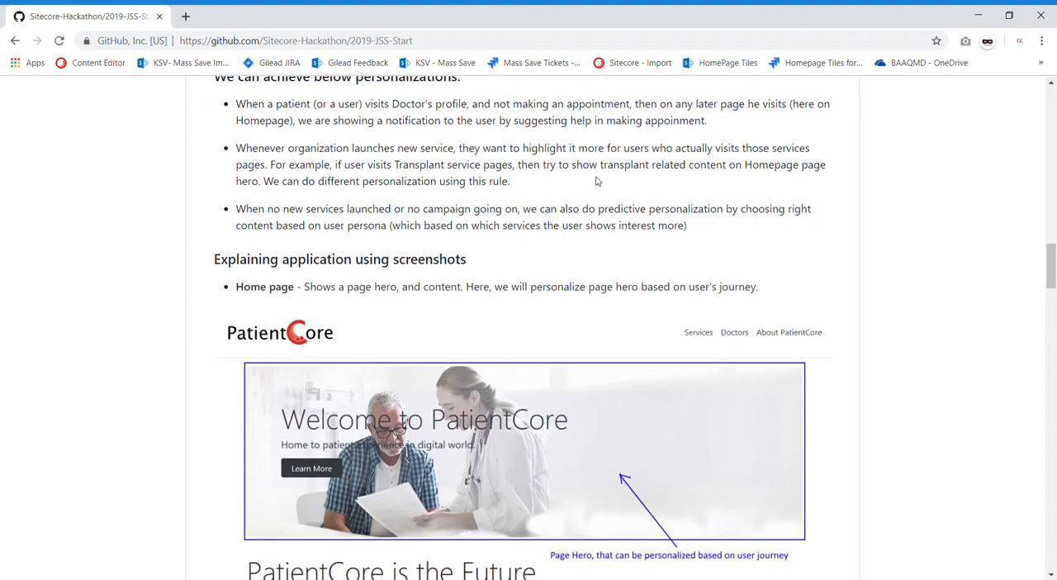
pyautogui.moveTo(632, 233)
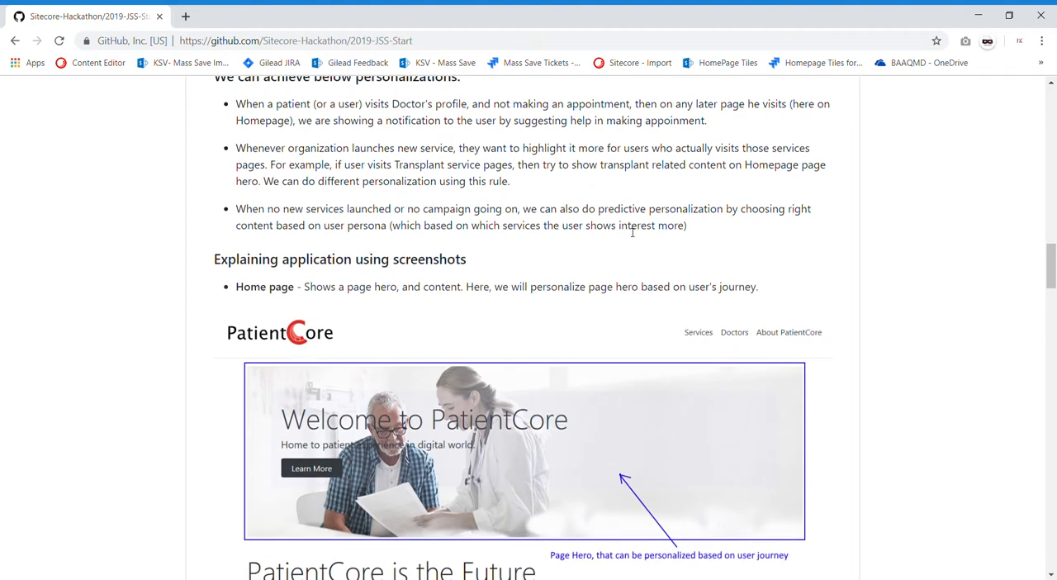
pyautogui.scroll(-3)
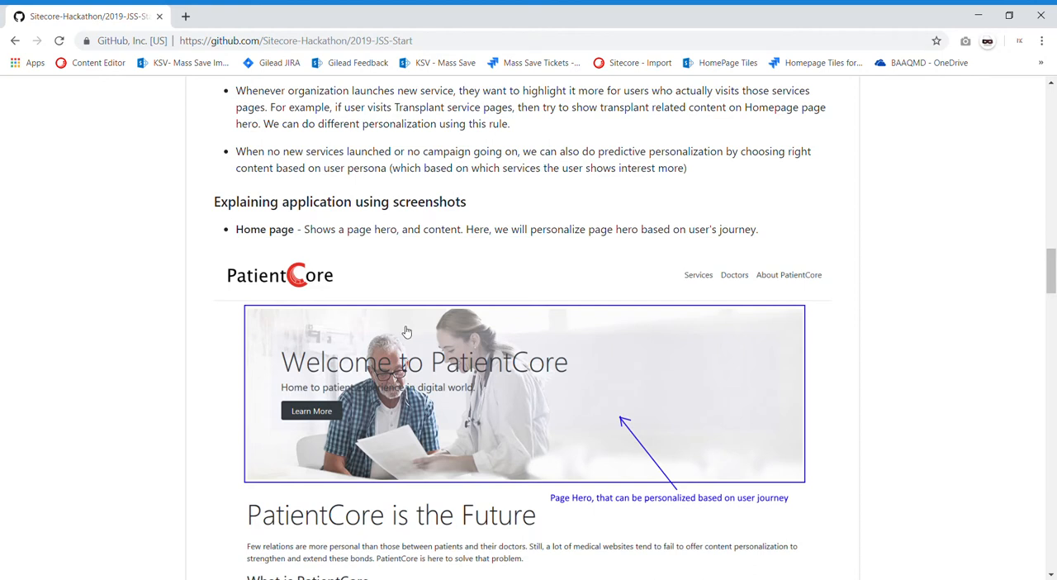
pyautogui.moveTo(378, 250)
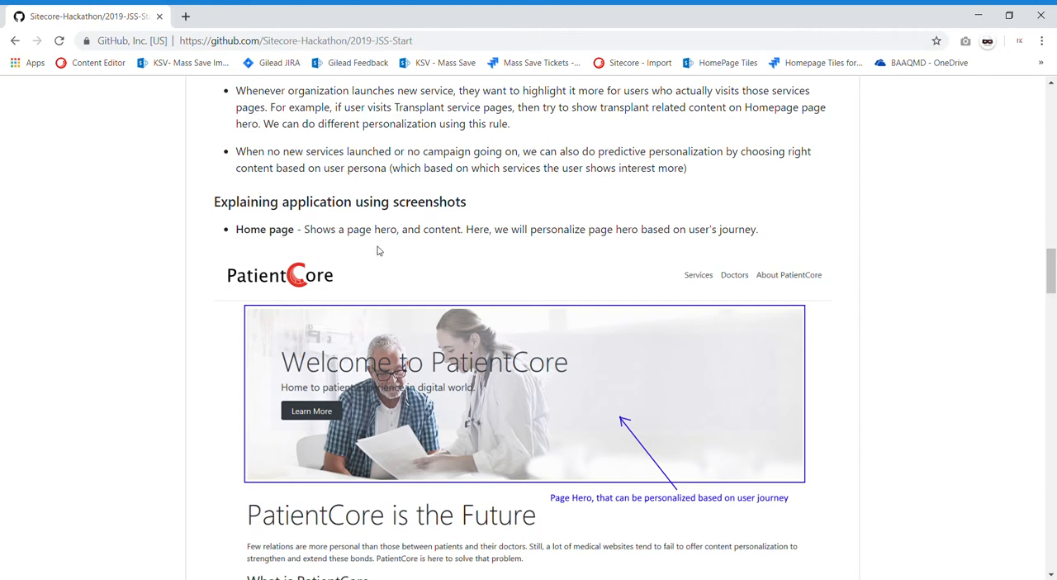
pyautogui.scroll(-3)
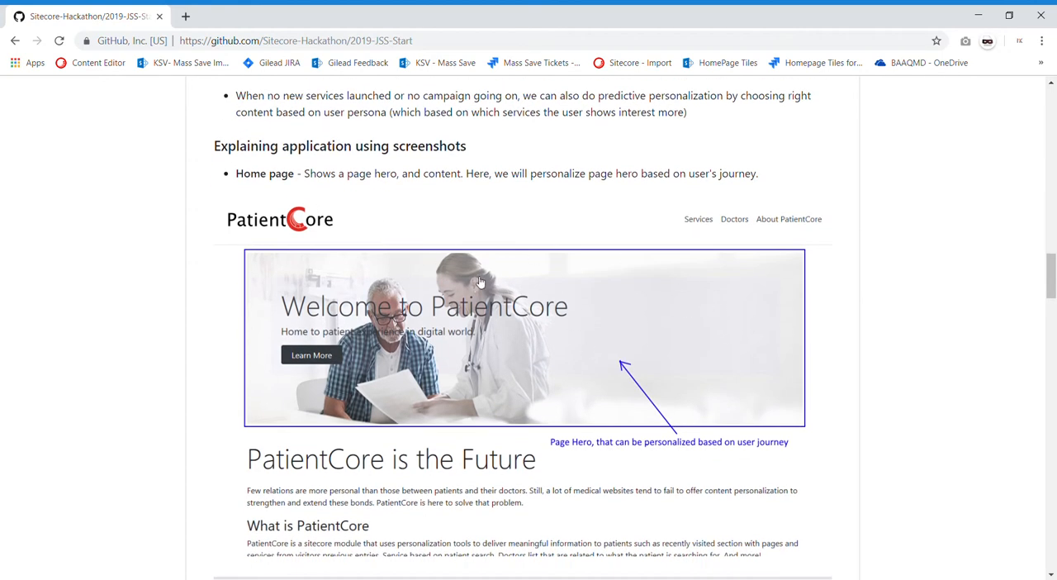
pyautogui.scroll(-3)
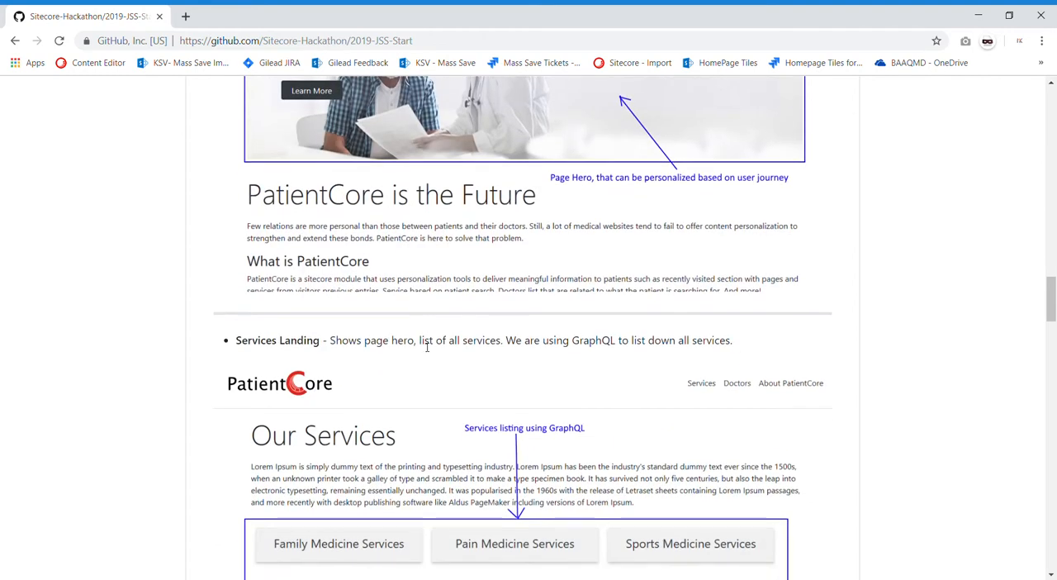
pyautogui.moveTo(357, 335)
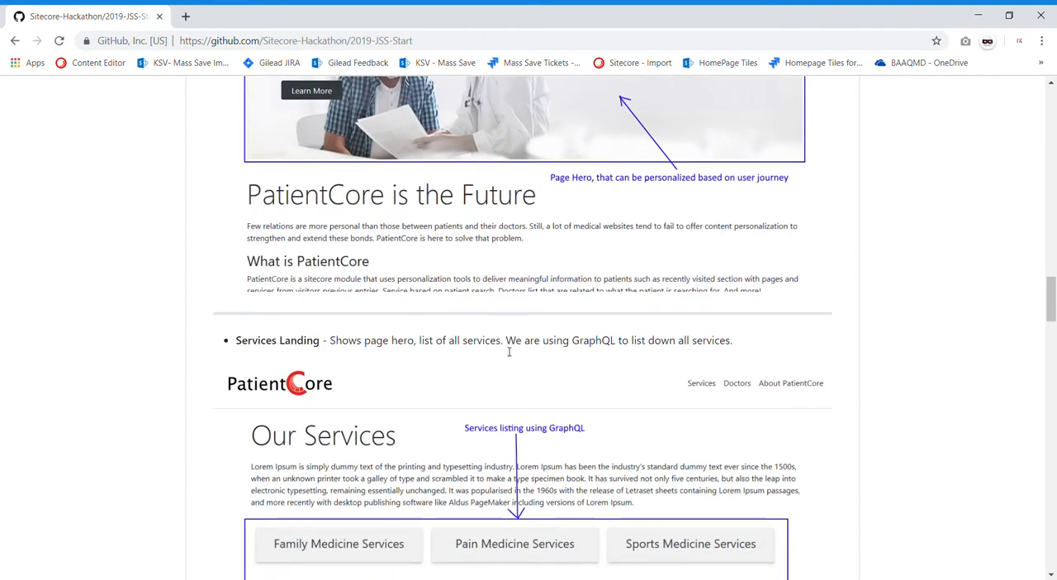
pyautogui.moveTo(513, 353)
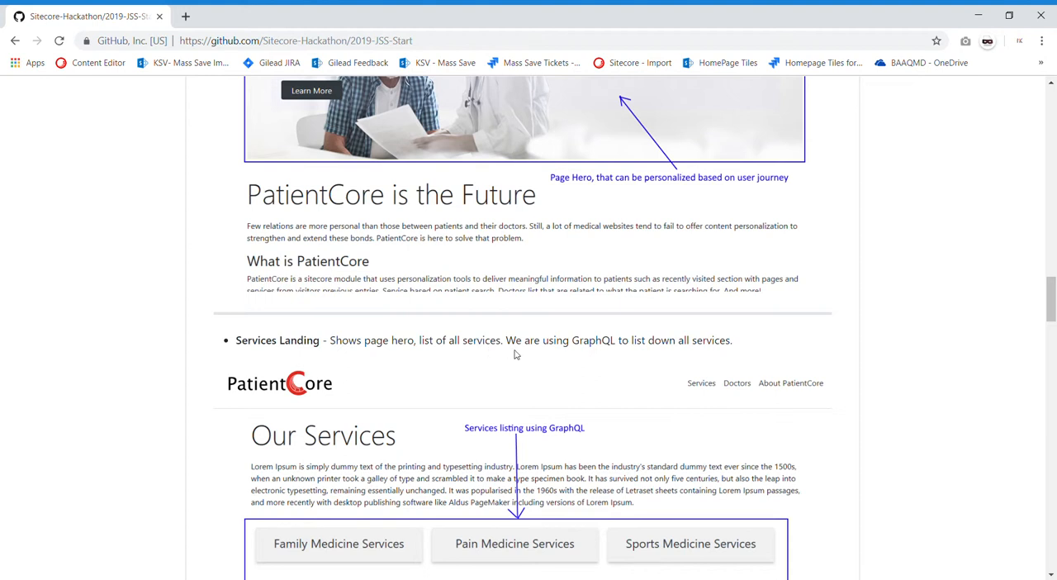
pyautogui.moveTo(692, 382)
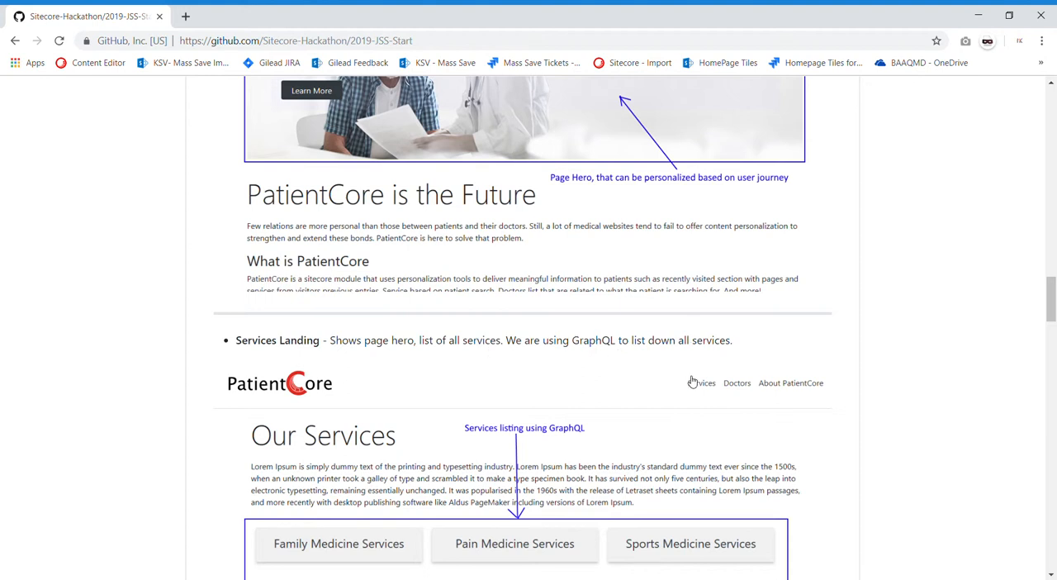
pyautogui.scroll(-3)
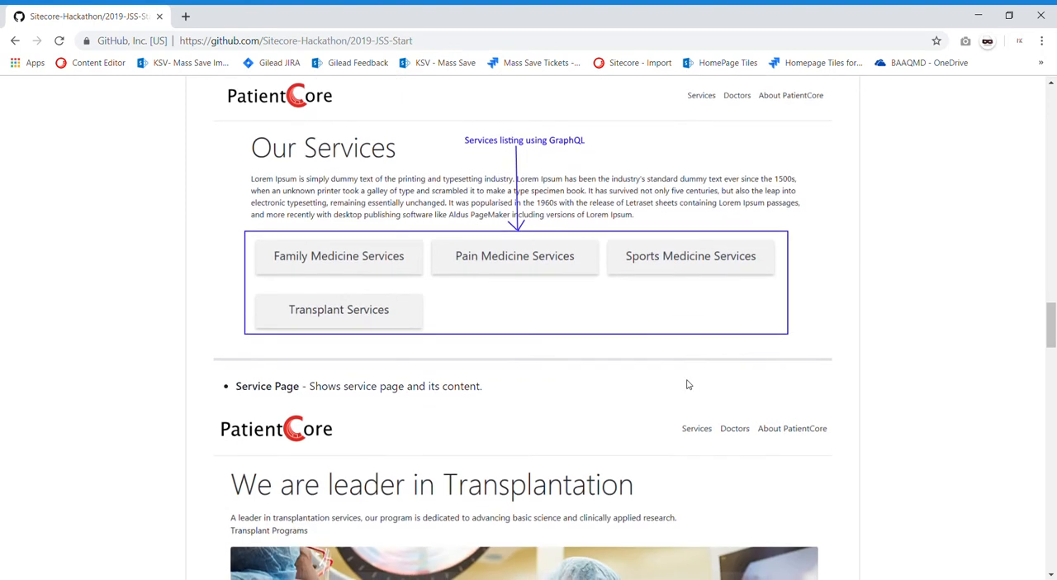
pyautogui.moveTo(360, 378)
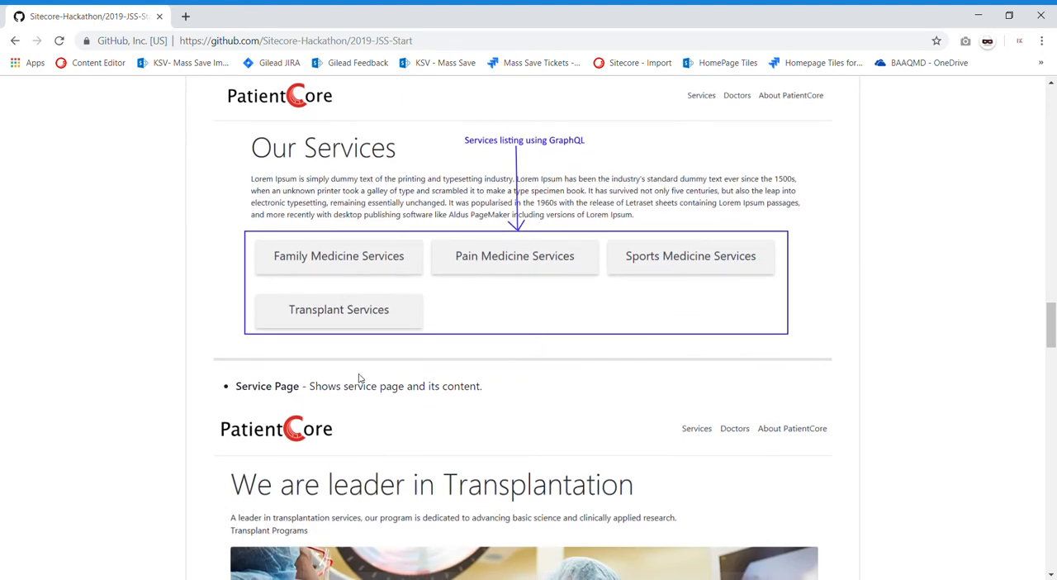
pyautogui.moveTo(415, 399)
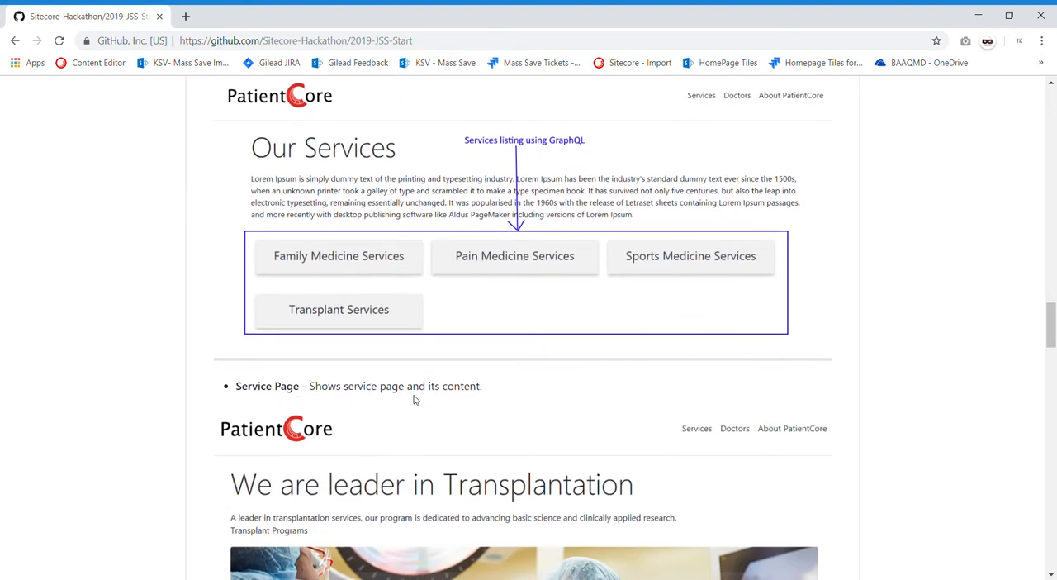
pyautogui.scroll(-3)
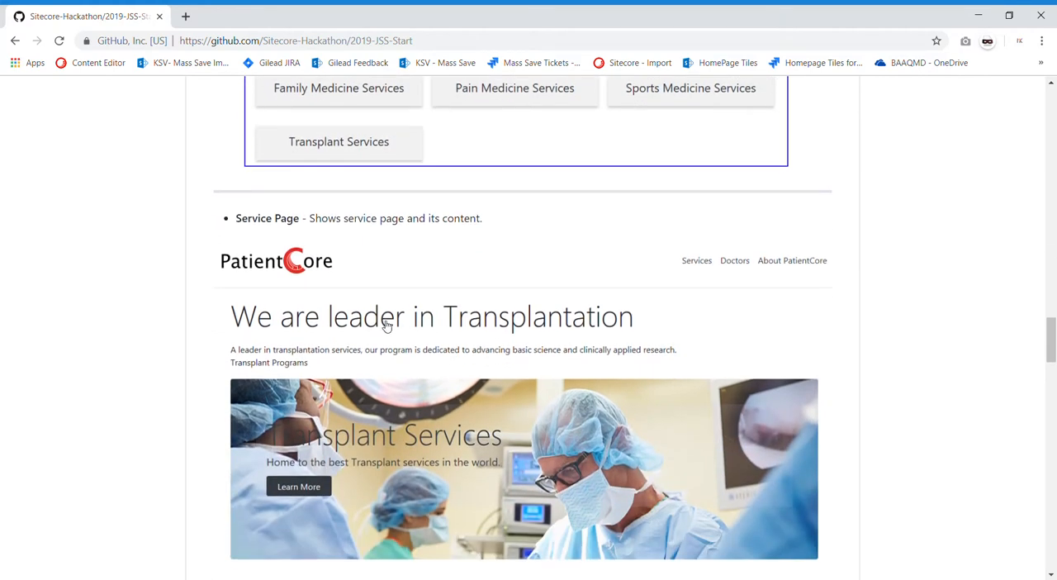
pyautogui.scroll(-3)
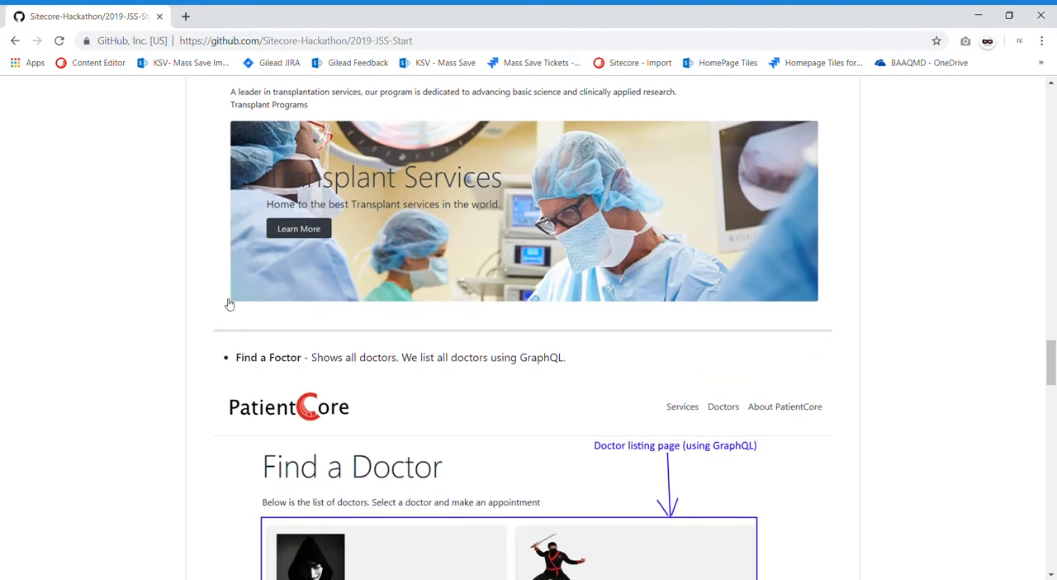
pyautogui.scroll(-3)
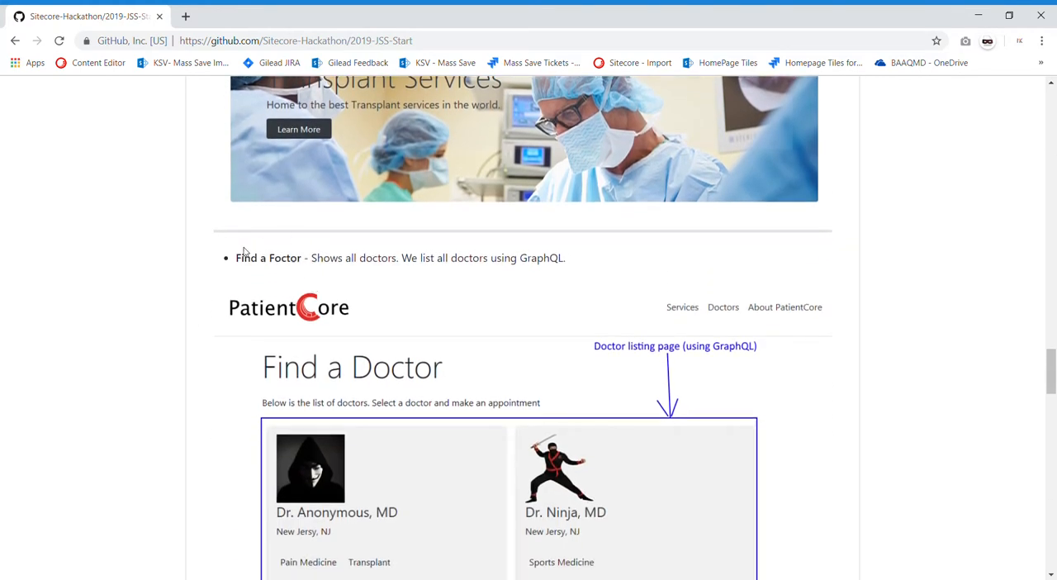
pyautogui.scroll(-3)
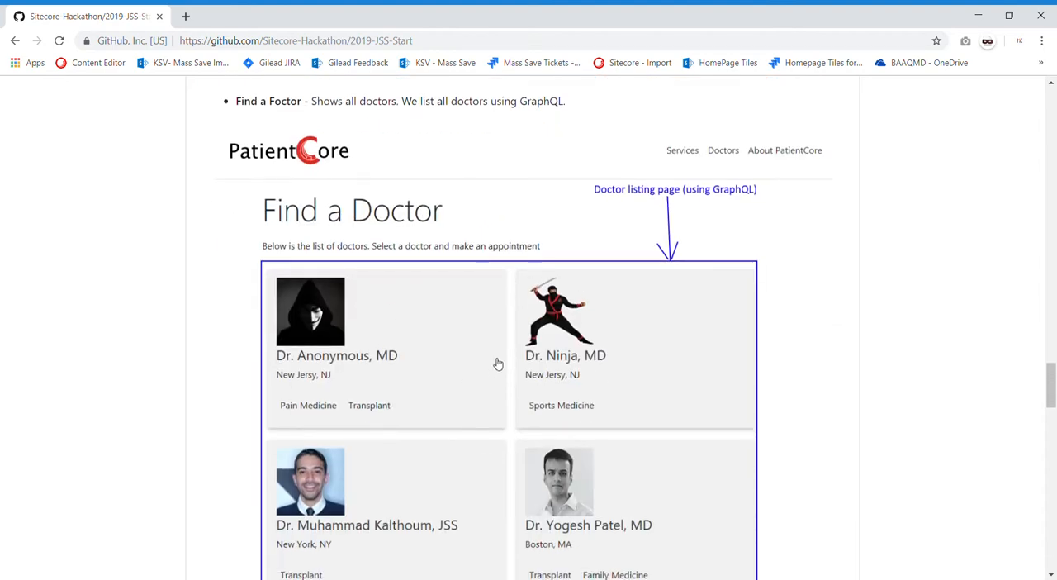
pyautogui.scroll(-3)
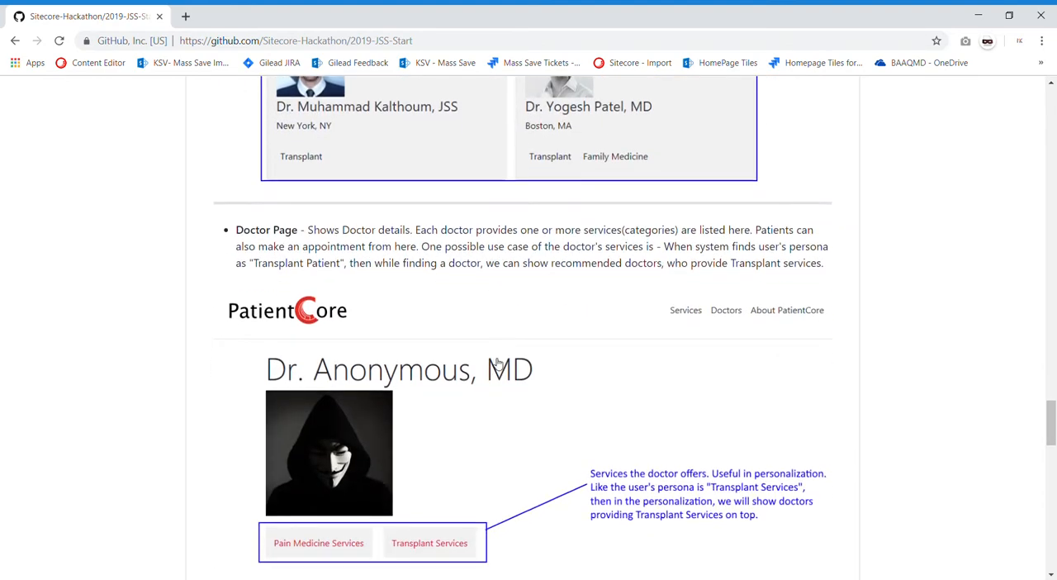
pyautogui.scroll(-3)
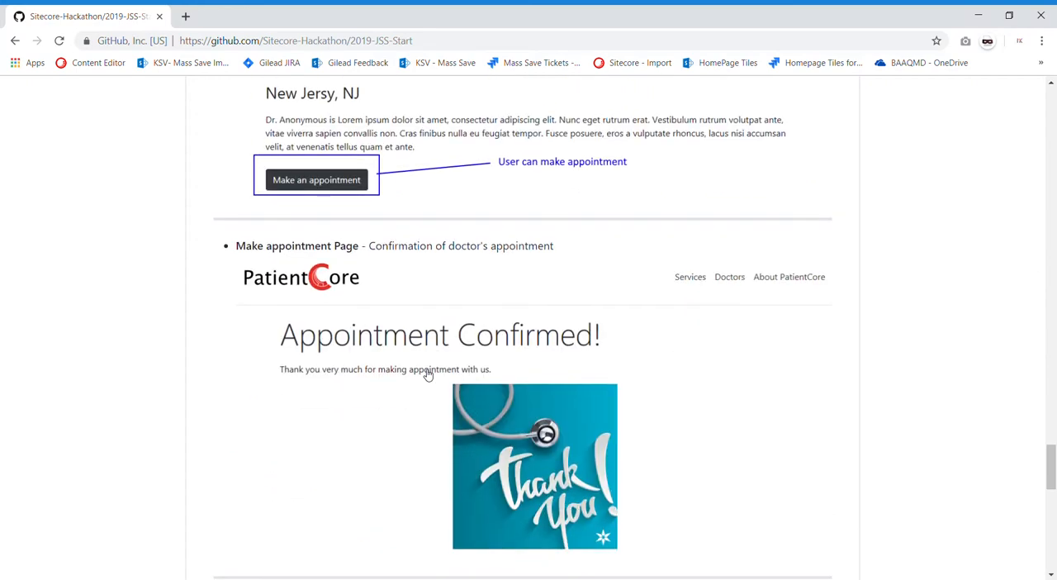
pyautogui.scroll(-3)
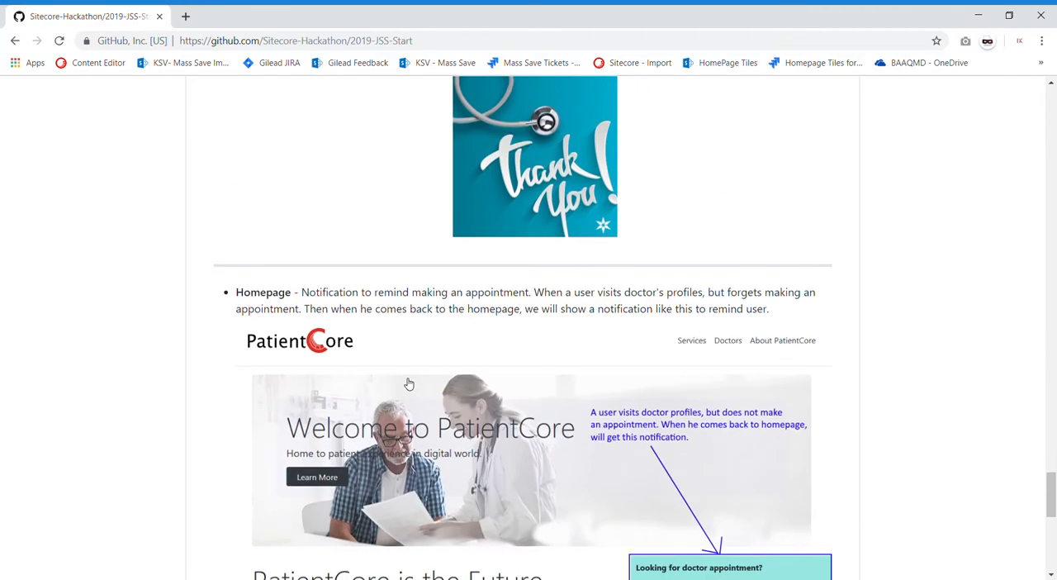
pyautogui.scroll(3)
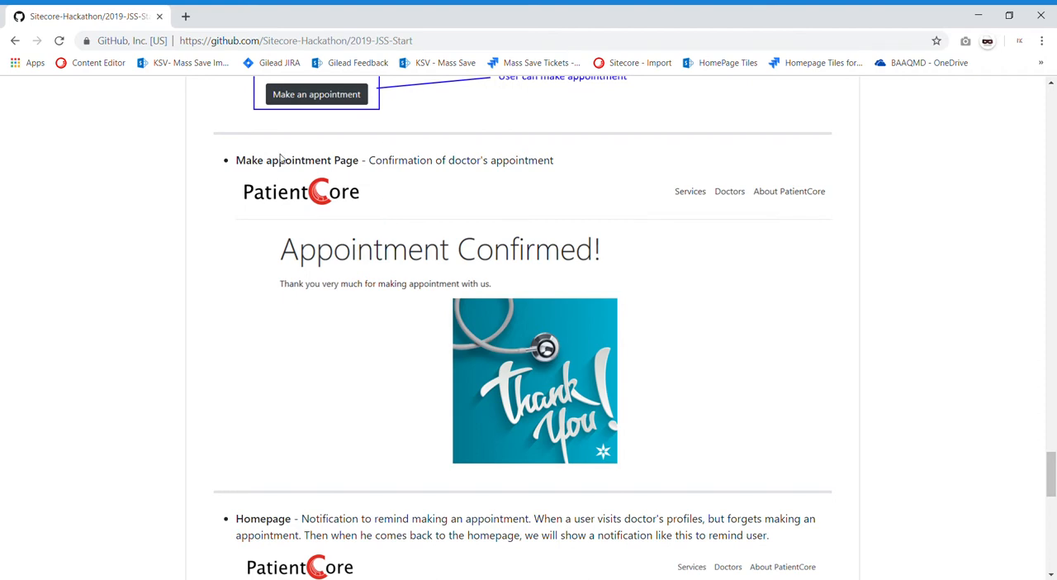
pyautogui.scroll(3)
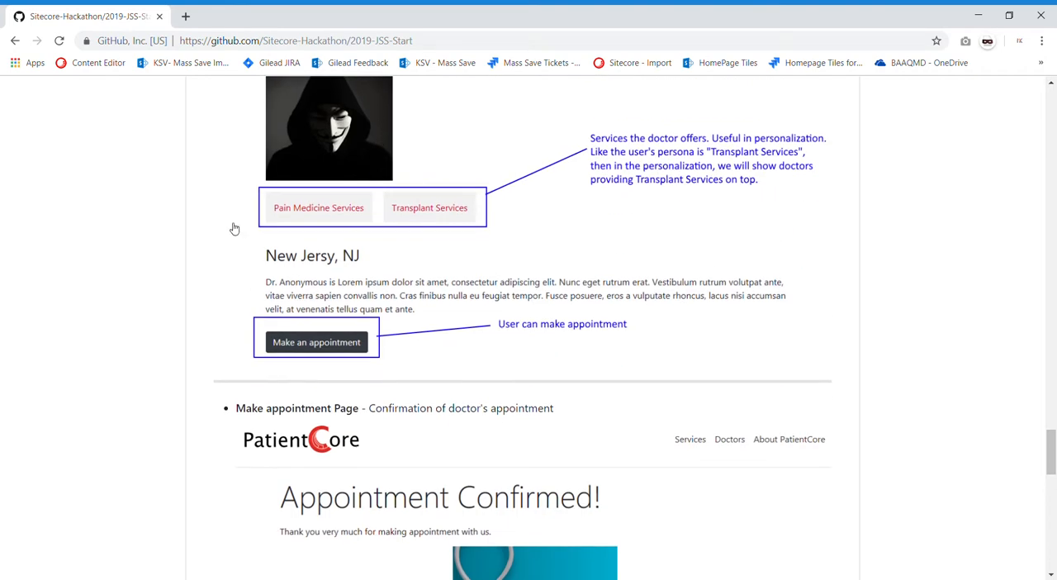
pyautogui.scroll(-3)
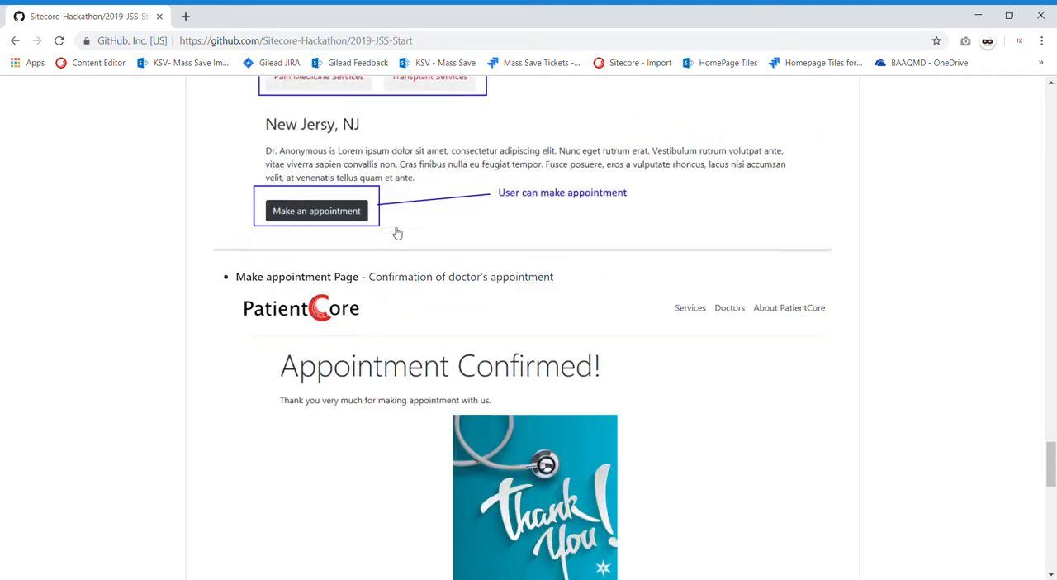
pyautogui.scroll(-3)
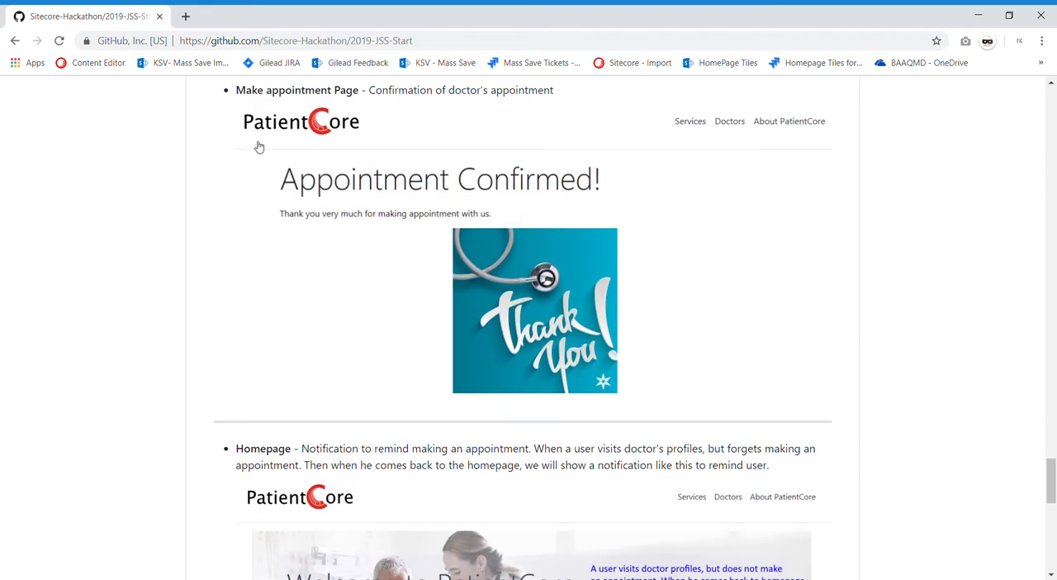
pyautogui.scroll(-3)
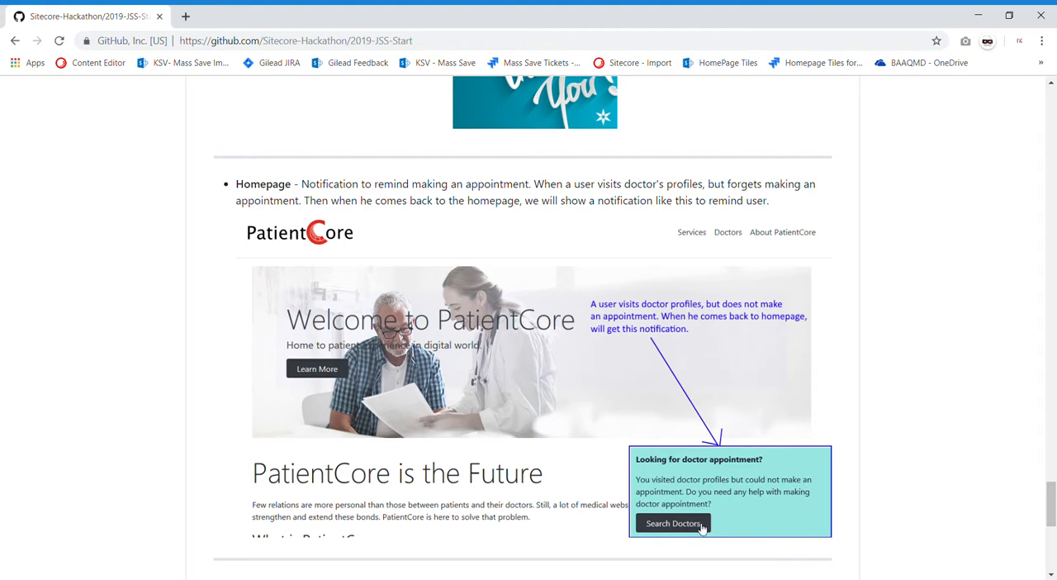
pyautogui.moveTo(695, 452)
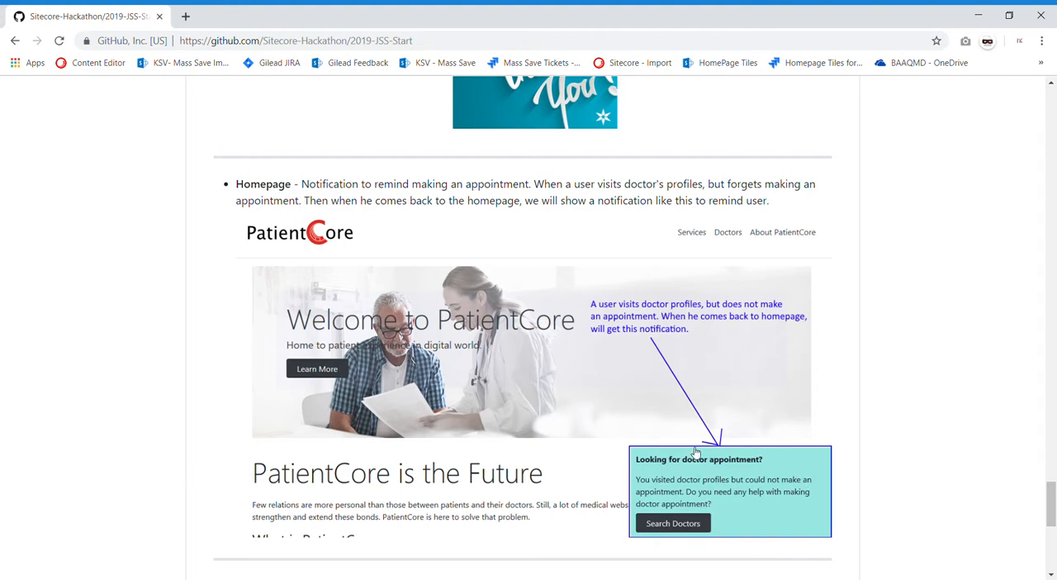
pyautogui.scroll(-3)
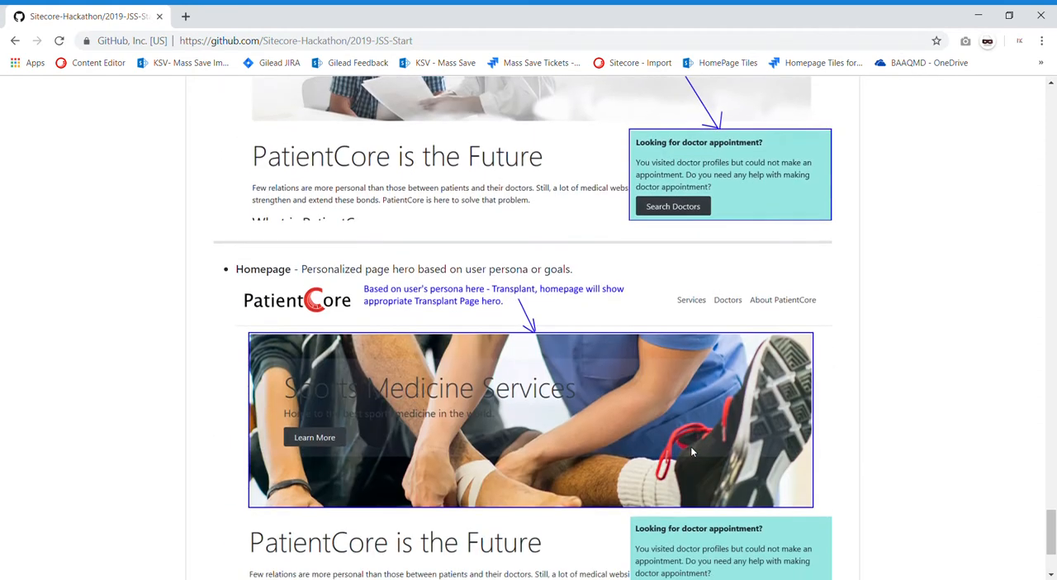
pyautogui.moveTo(695, 453)
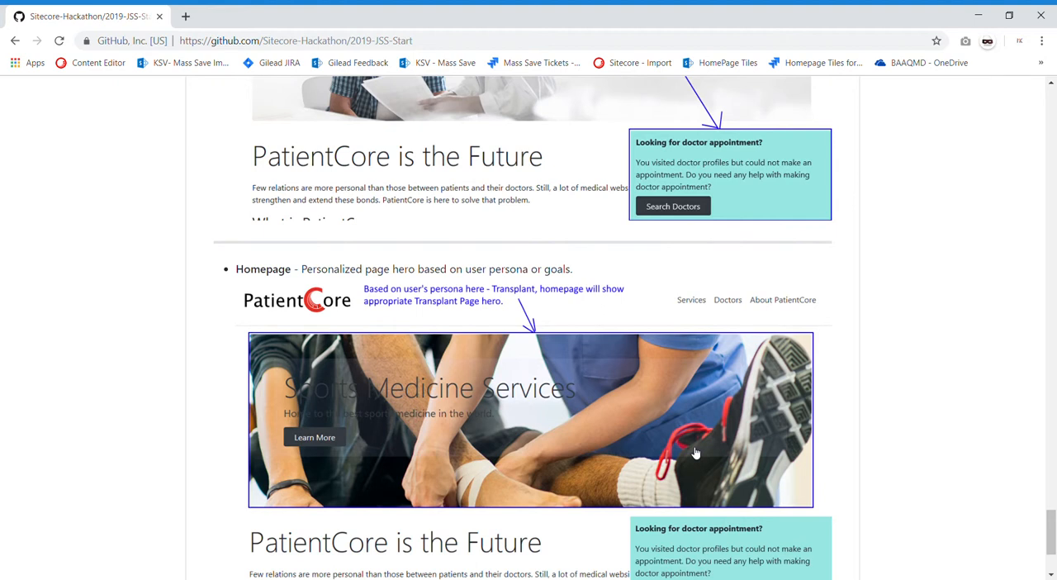
pyautogui.moveTo(463, 350)
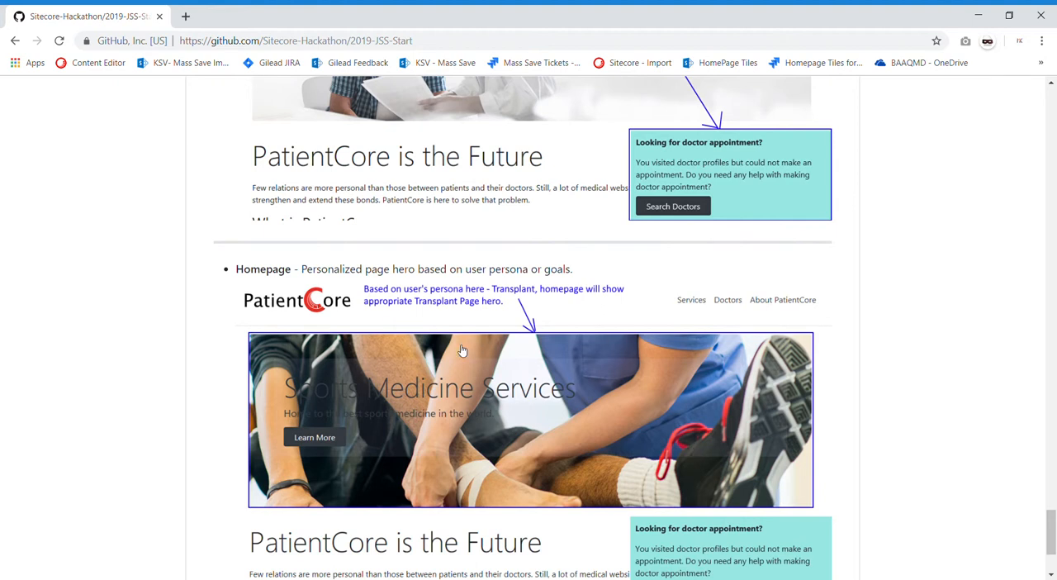
pyautogui.moveTo(459, 394)
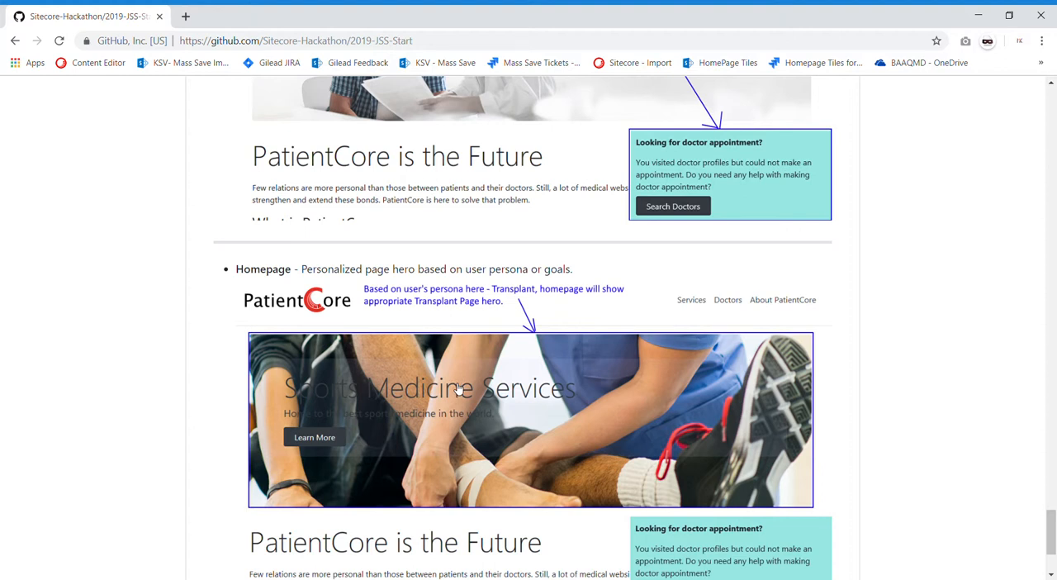
pyautogui.moveTo(263, 347)
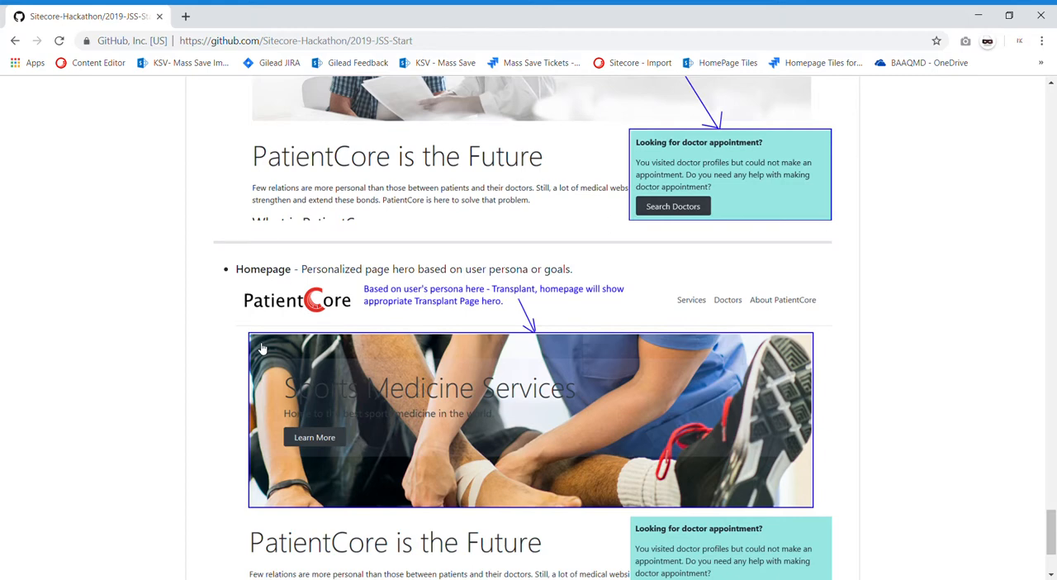
pyautogui.moveTo(443, 328)
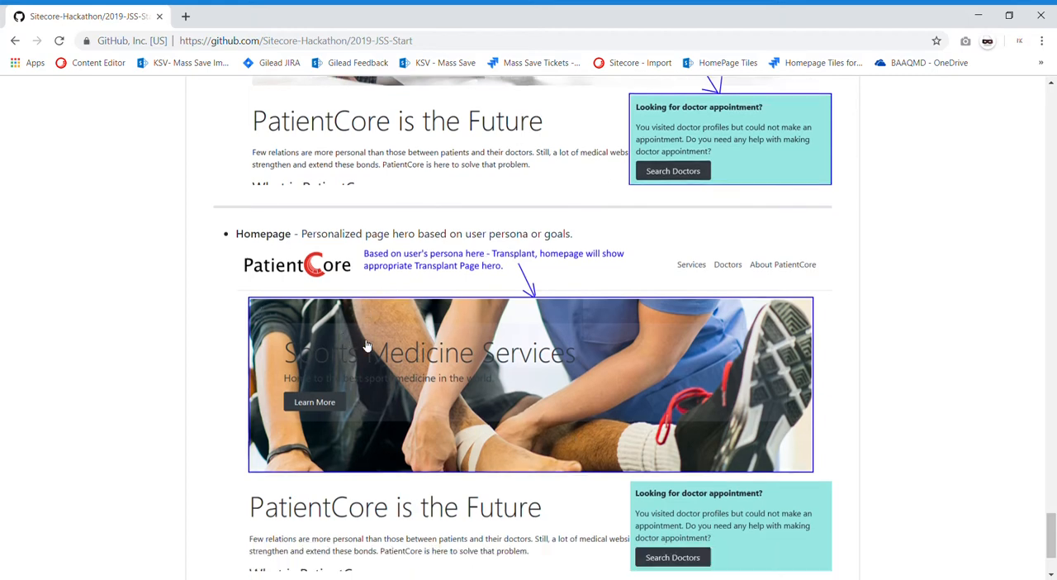
pyautogui.scroll(-3)
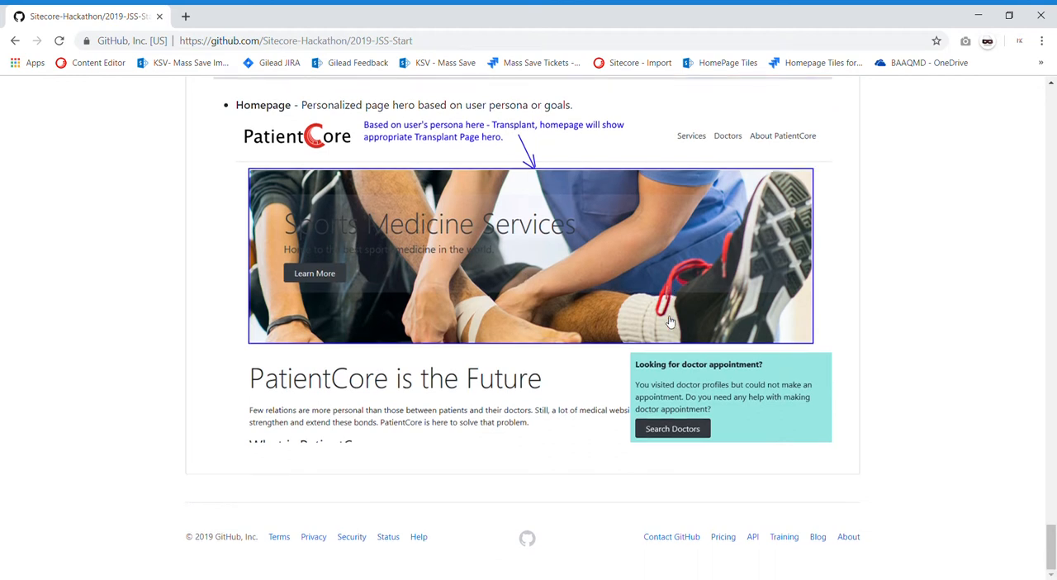
pyautogui.scroll(-3)
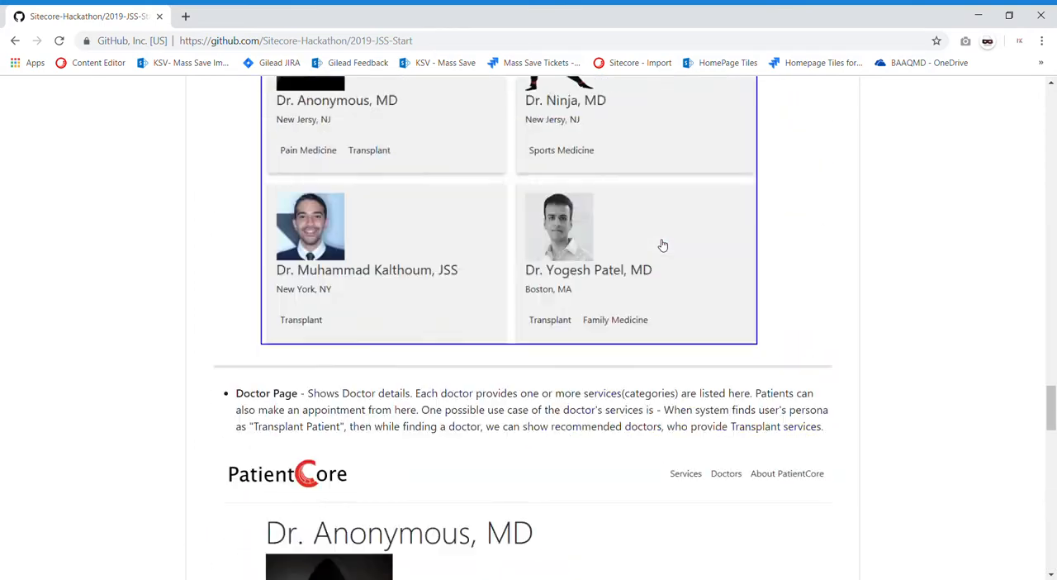
pyautogui.scroll(3)
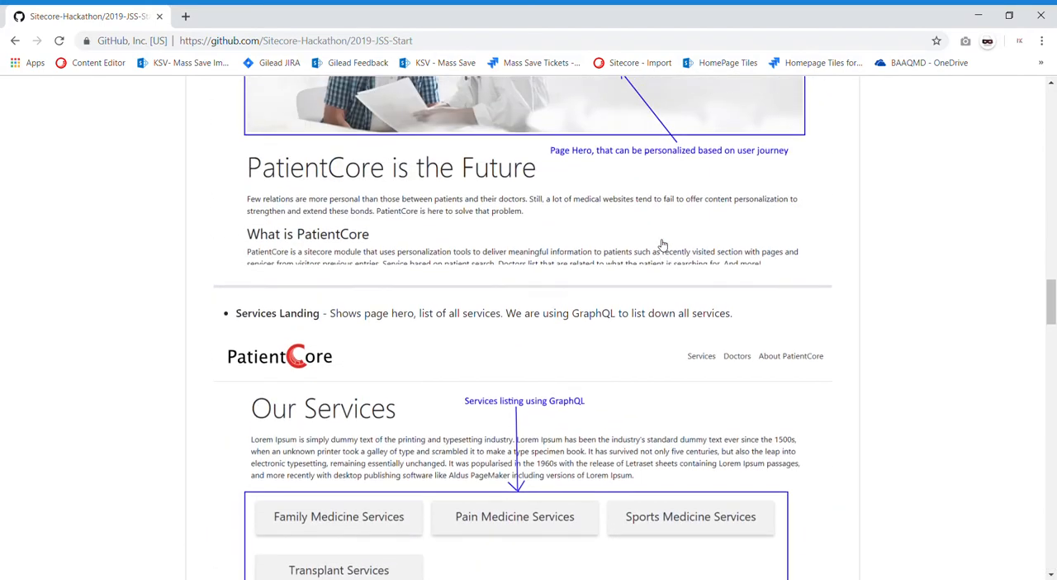
pyautogui.scroll(3)
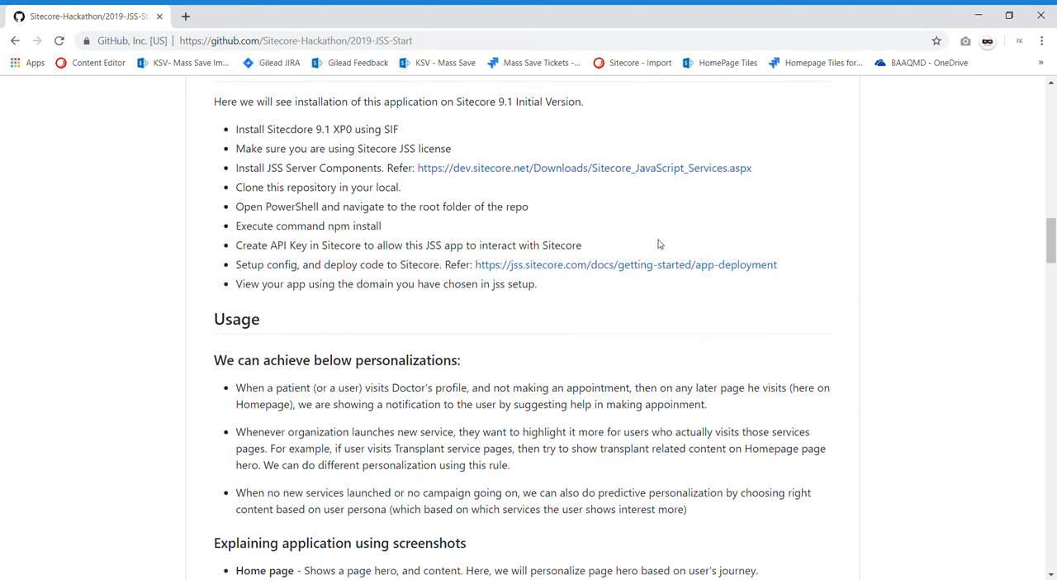
pyautogui.scroll(3)
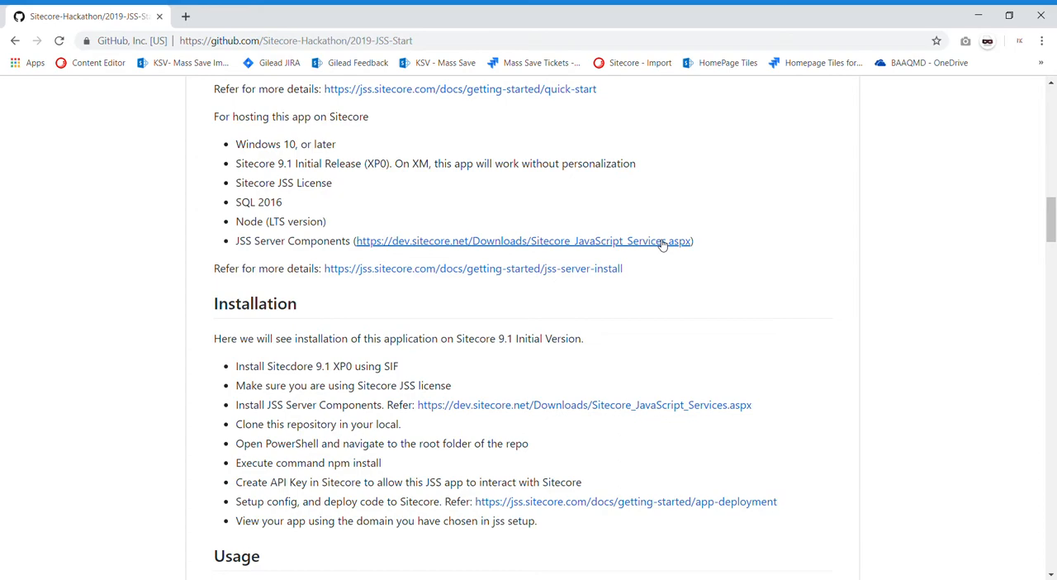
pyautogui.scroll(3)
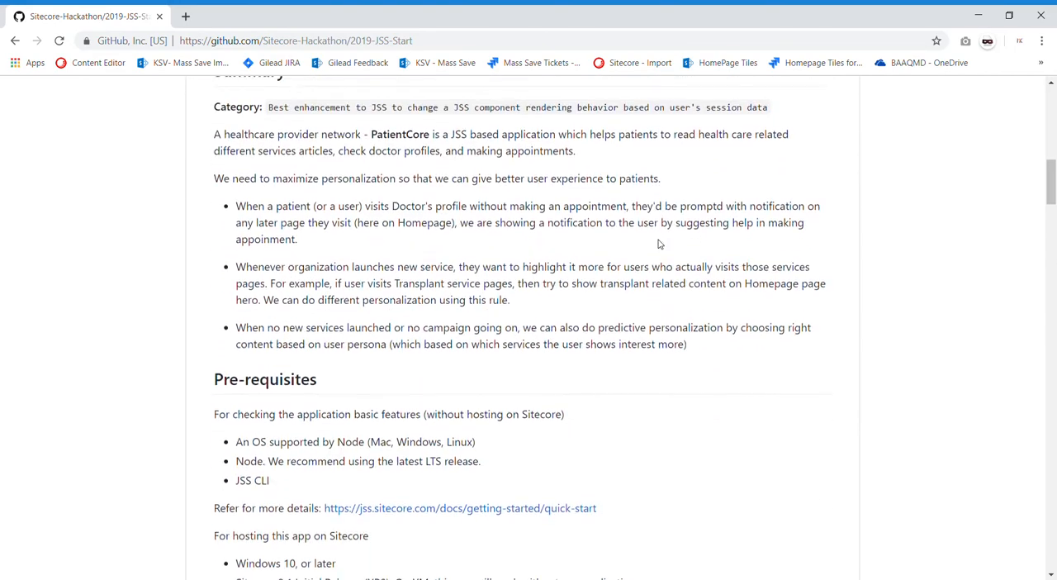
pyautogui.scroll(-3)
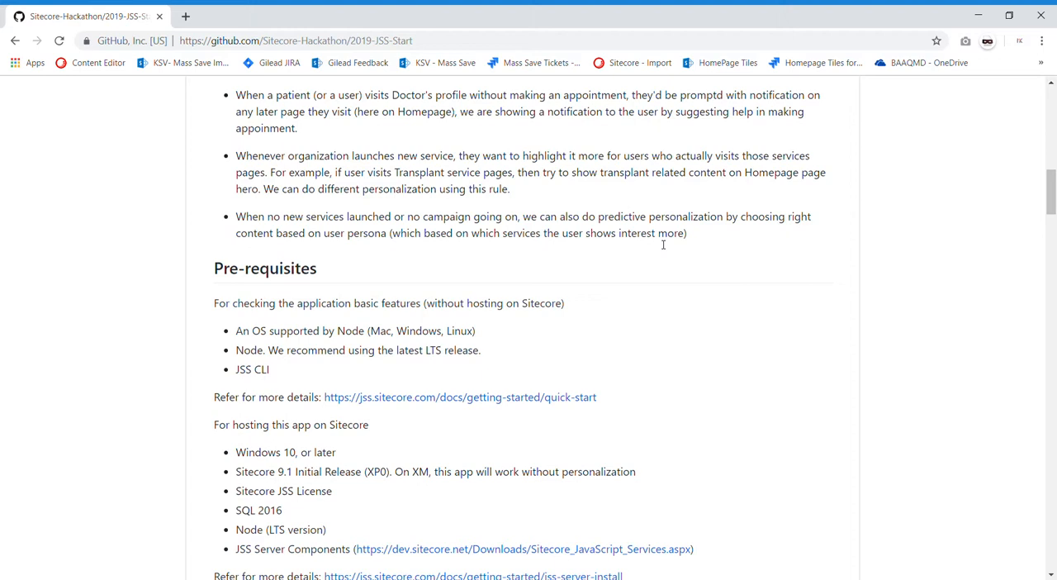
pyautogui.moveTo(389, 349)
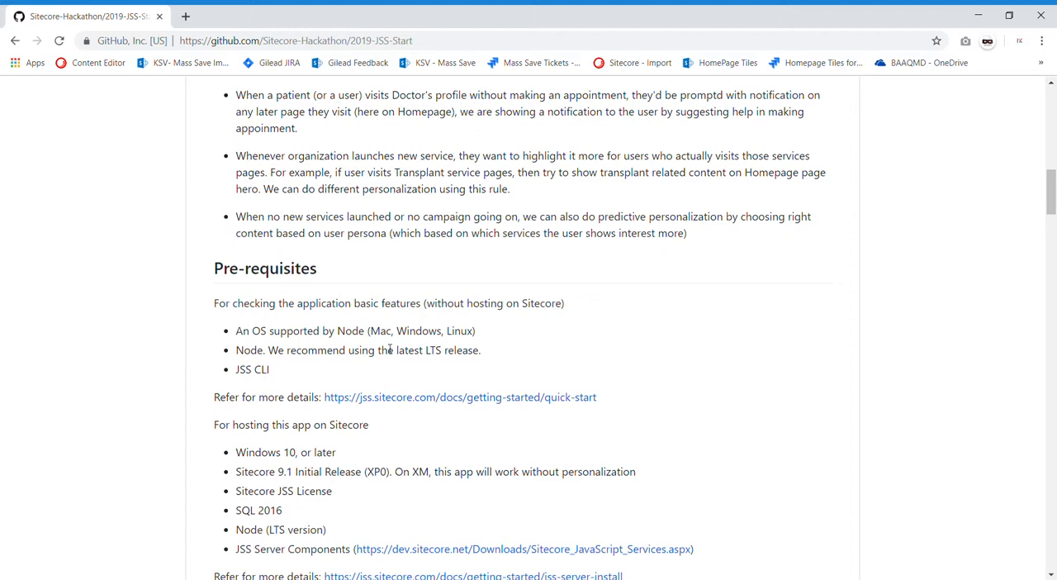
pyautogui.scroll(-3)
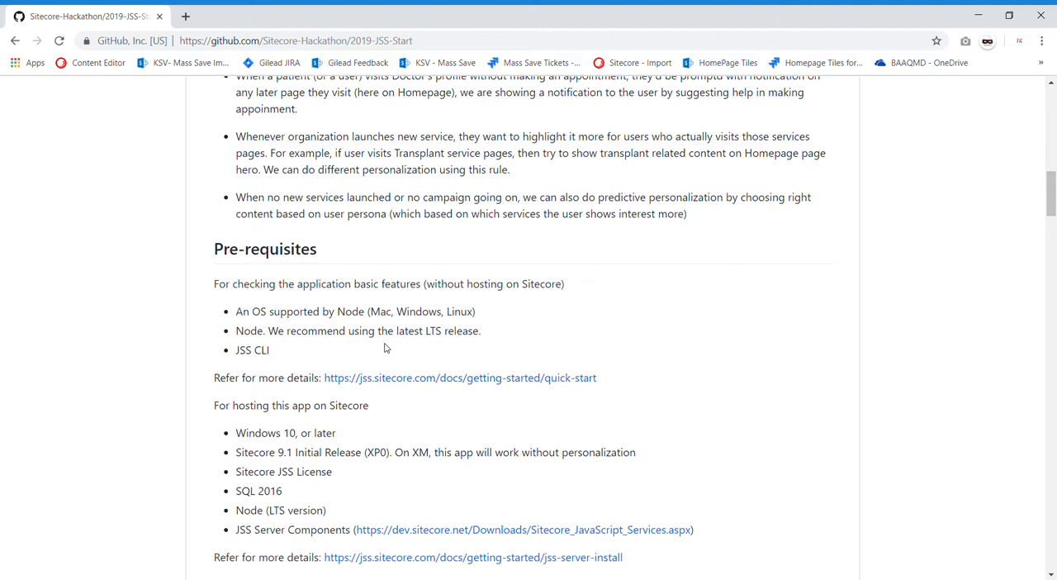